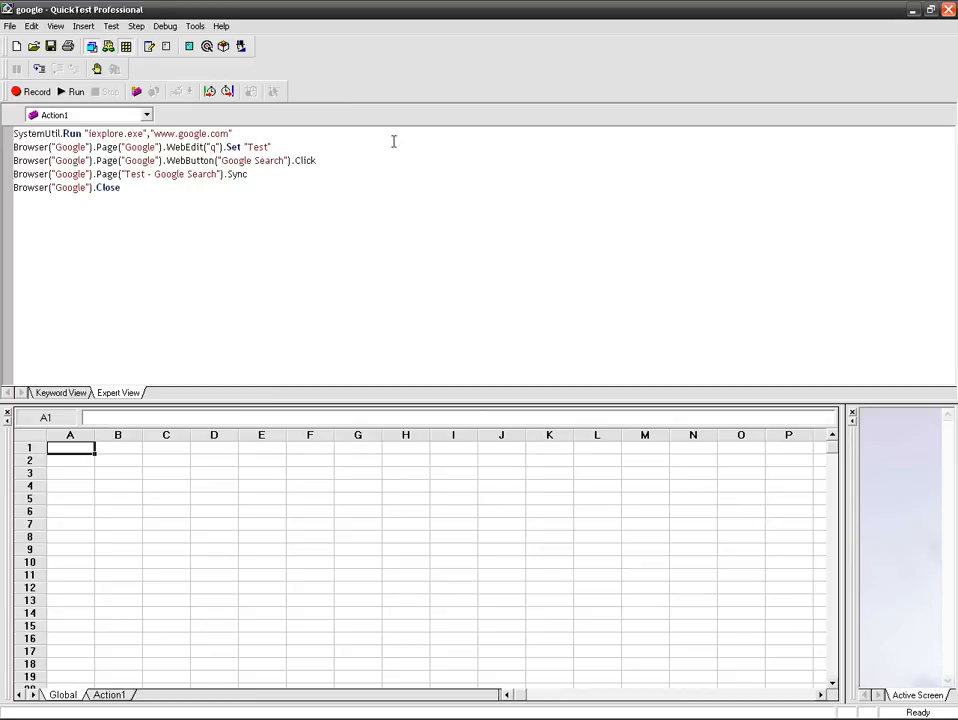
Run the google test into the default new results folder and view the Test Results summary
click(76, 91)
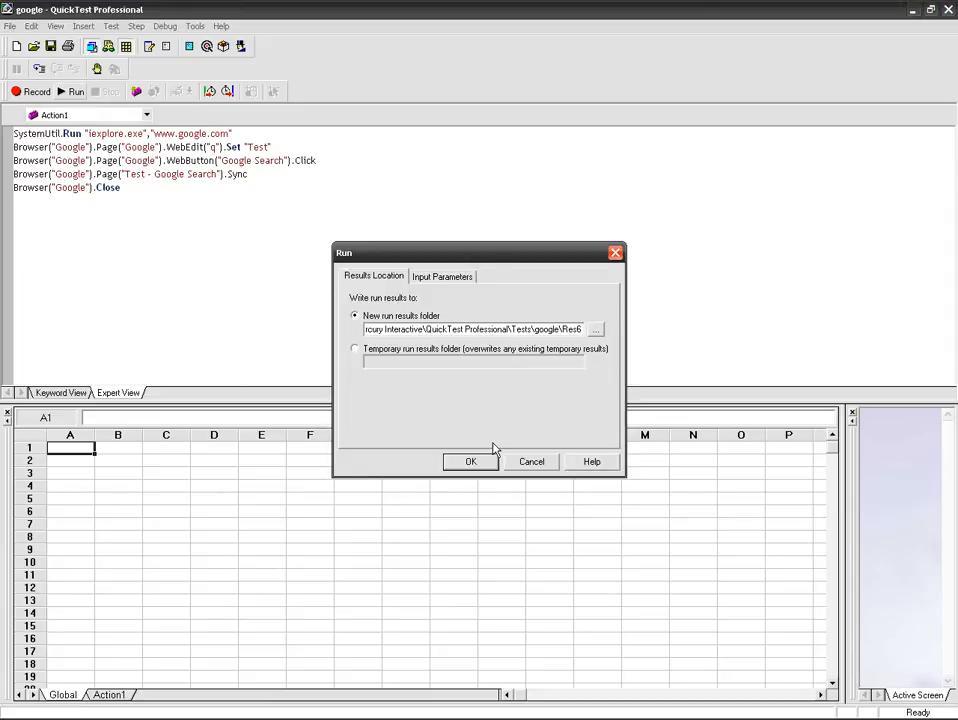
click(471, 461)
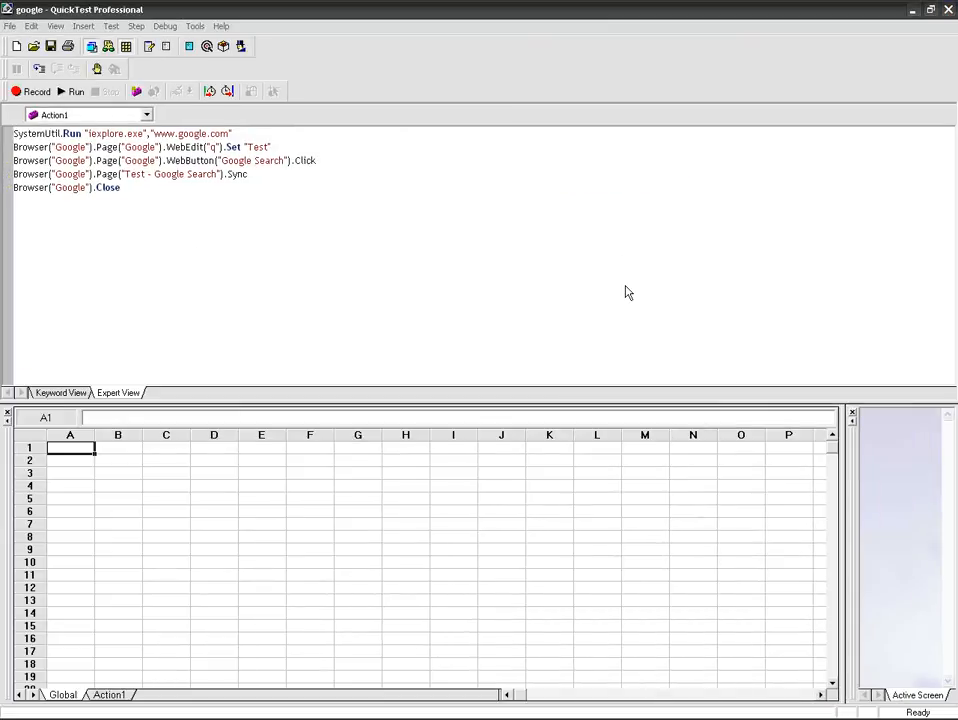
click(76, 91)
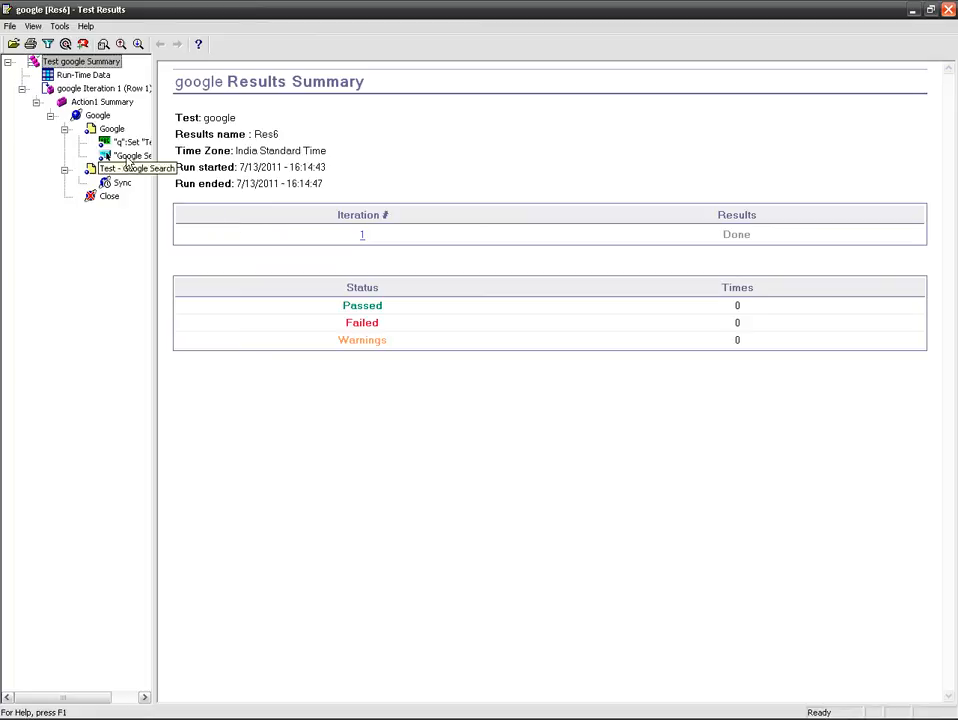
Close the Test Results window and return to the google test script in Expert View
click(122, 183)
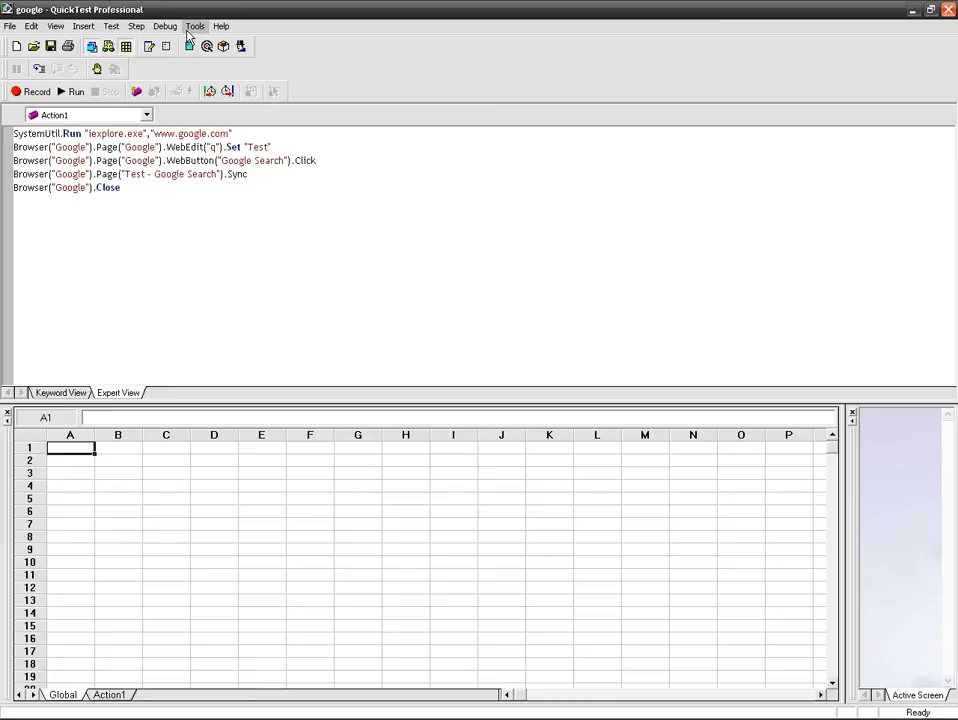
Start a new scenario from Tools > Recovery Scenario Manager to launch the Recovery Scenario Wizard
click(195, 26)
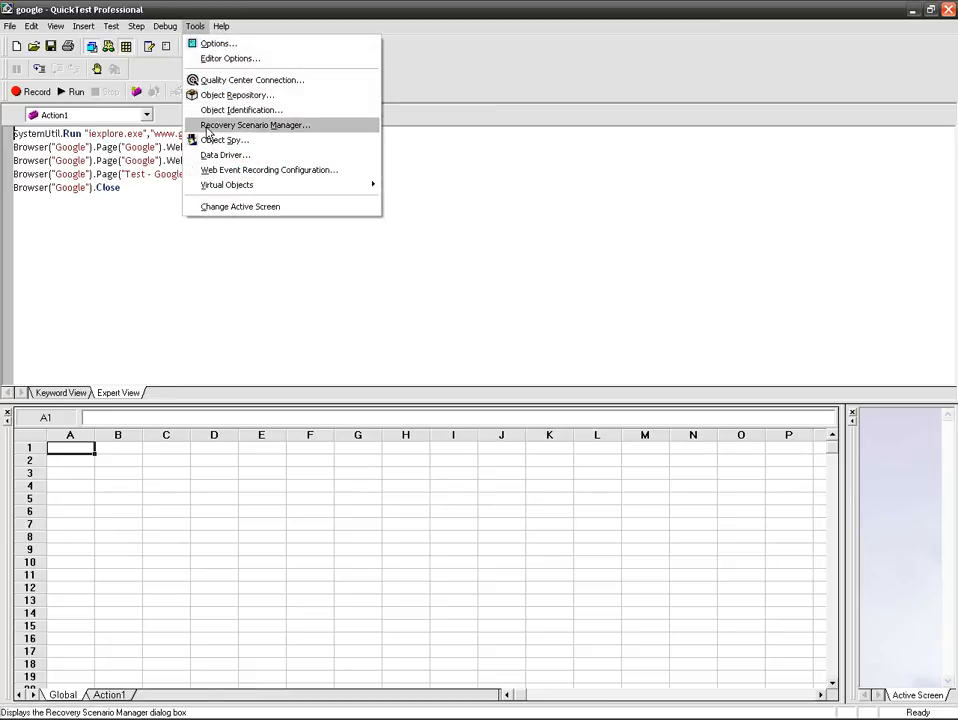
click(254, 124)
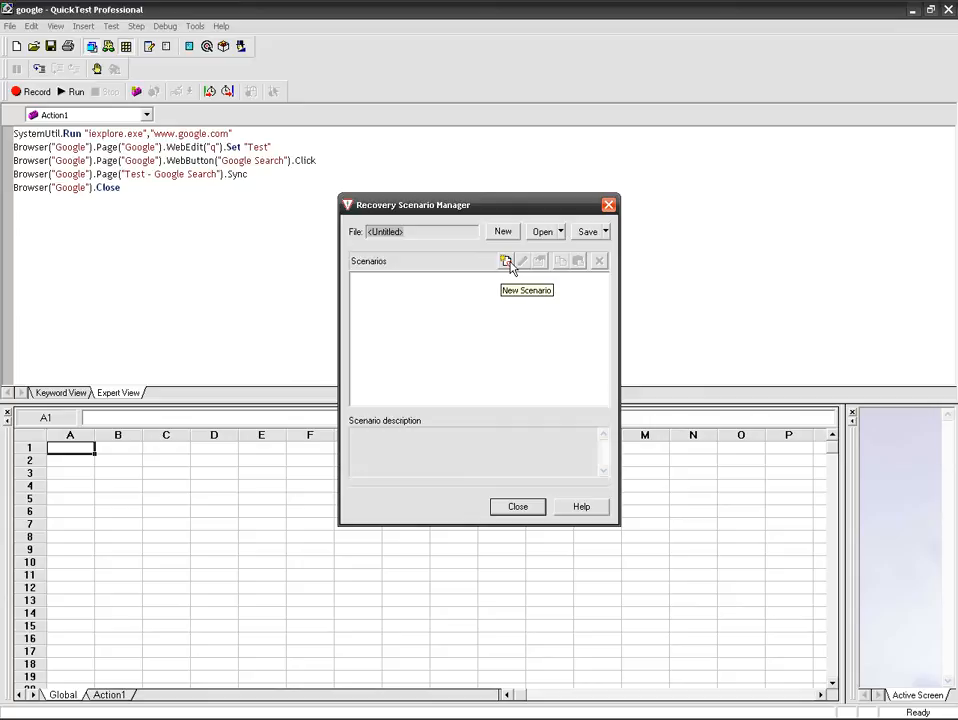
click(507, 261)
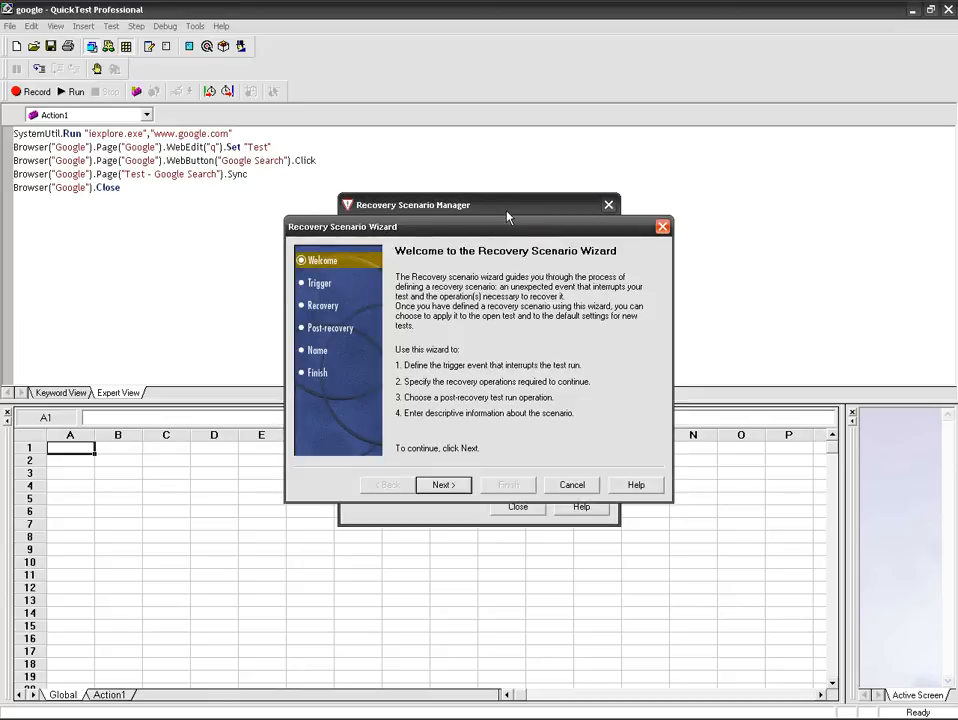
mouse_move(473, 266)
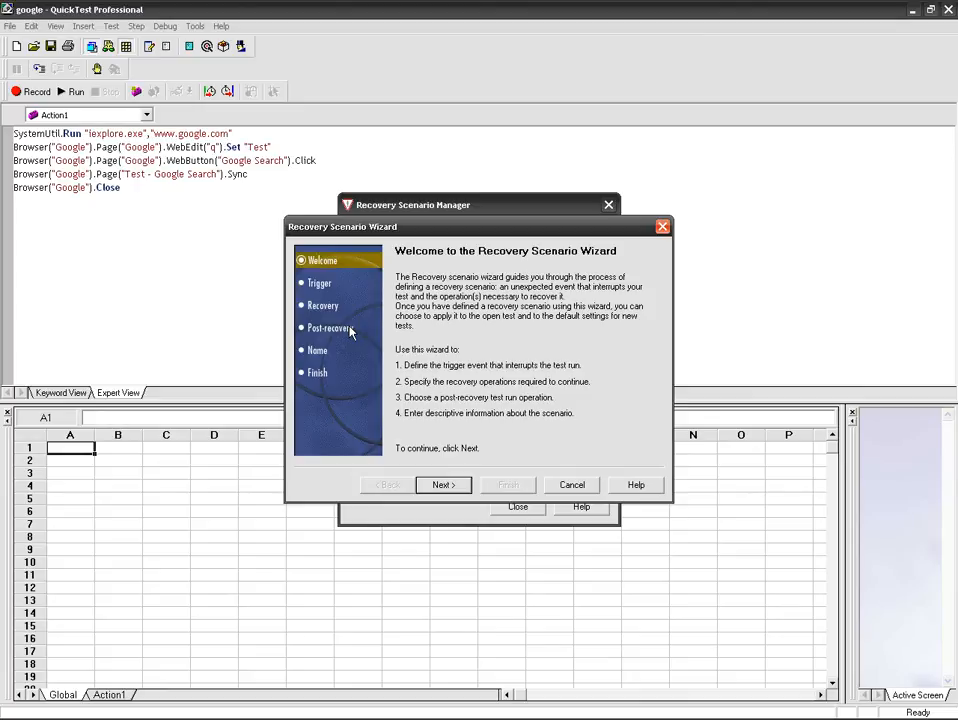
mouse_move(413, 385)
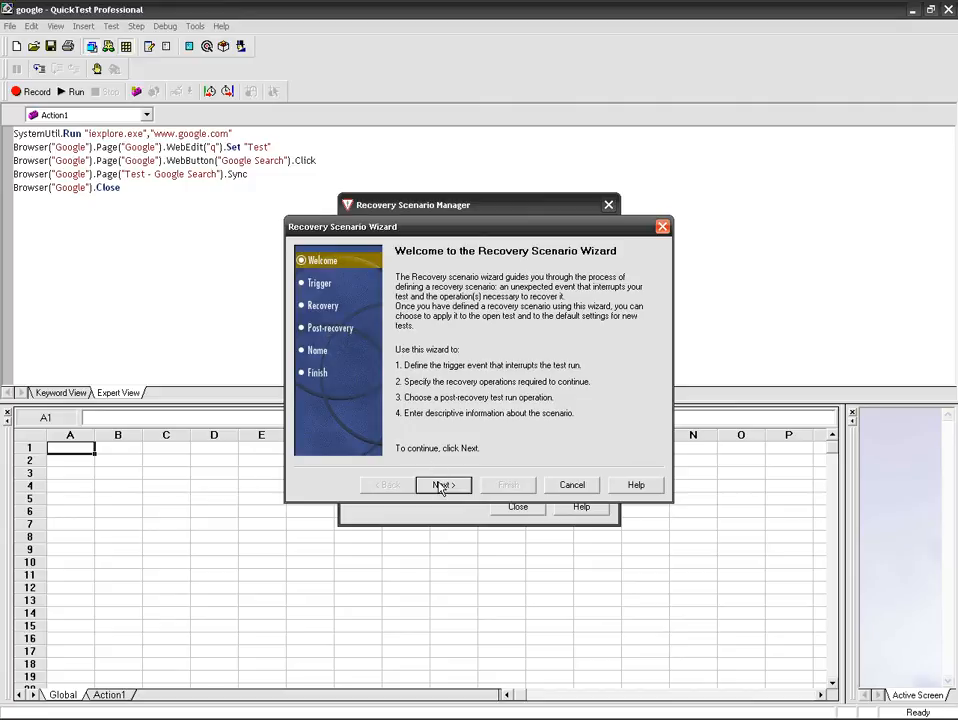
Set the scenario trigger to a test run error, with Any error as the triggering error
click(442, 485)
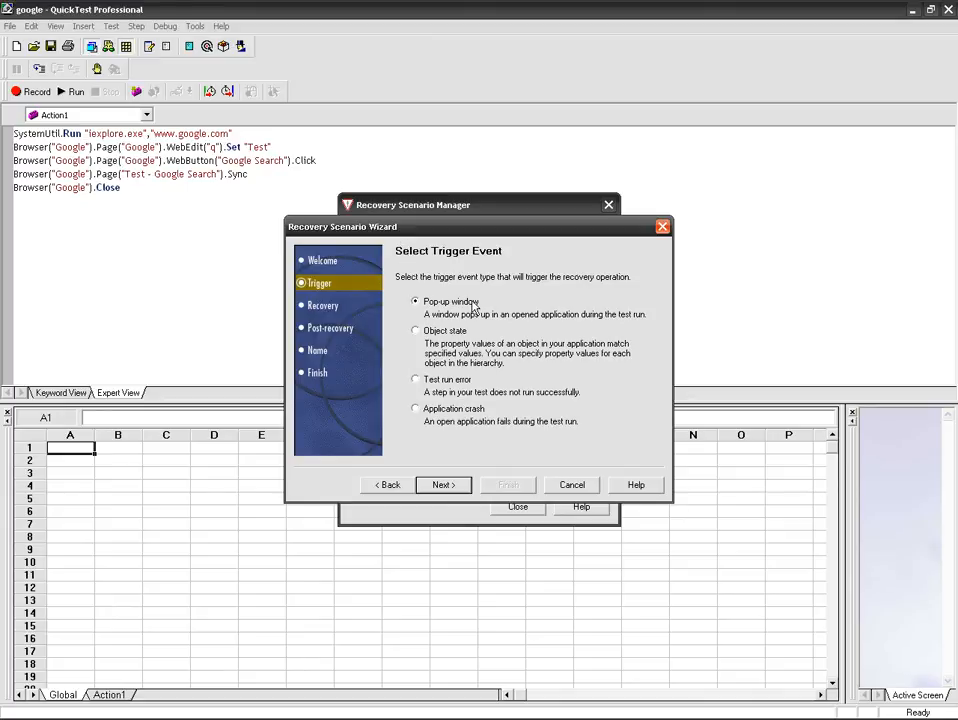
mouse_move(447, 353)
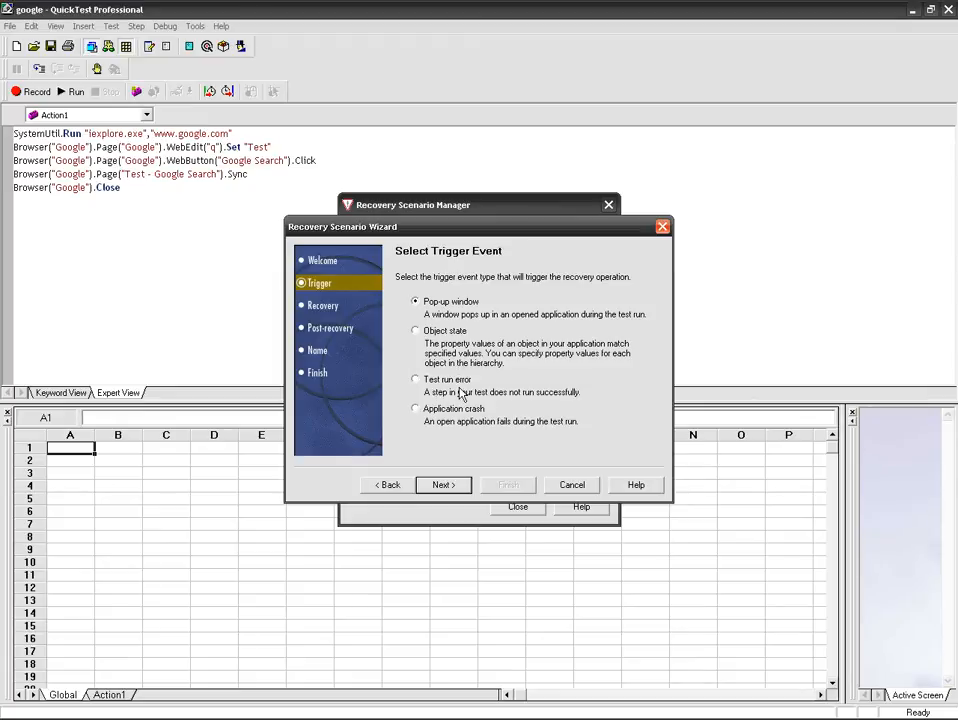
mouse_move(460, 395)
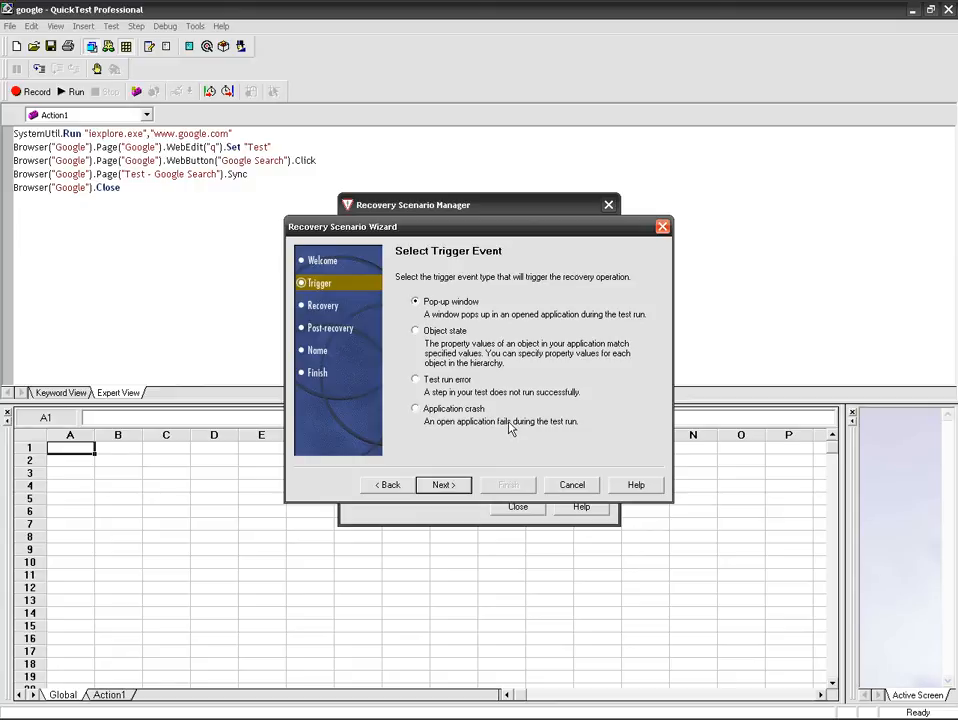
click(416, 379)
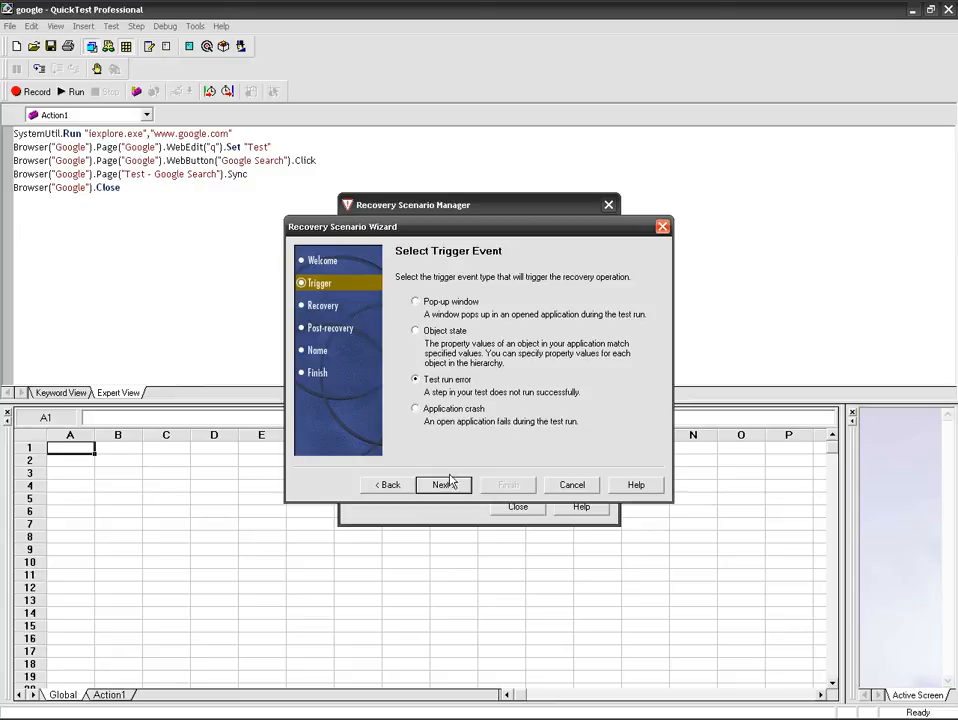
click(442, 485)
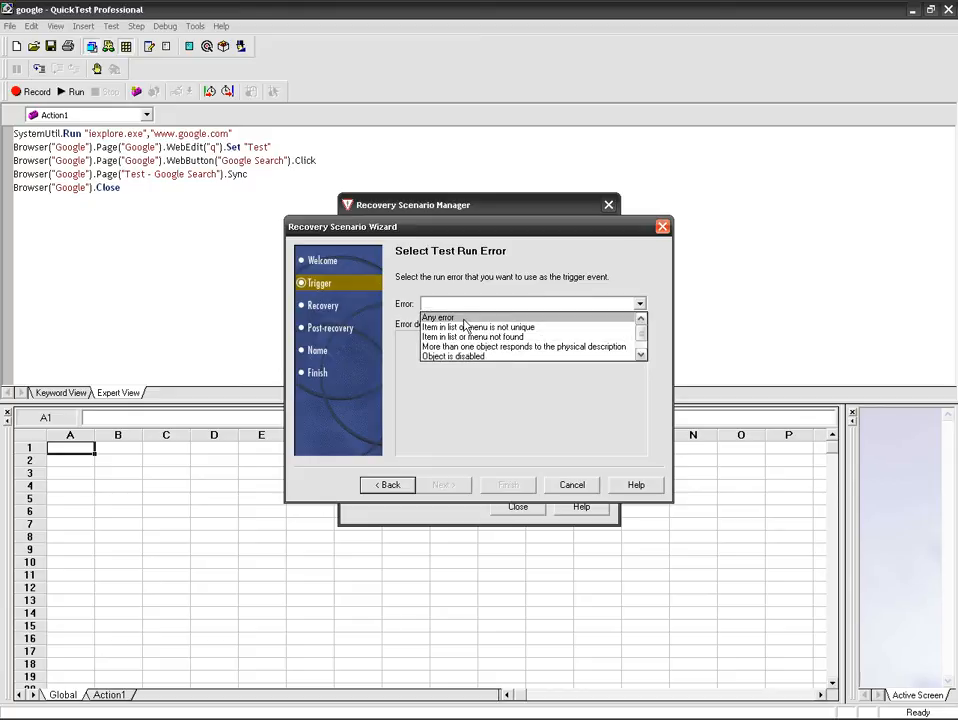
click(438, 317)
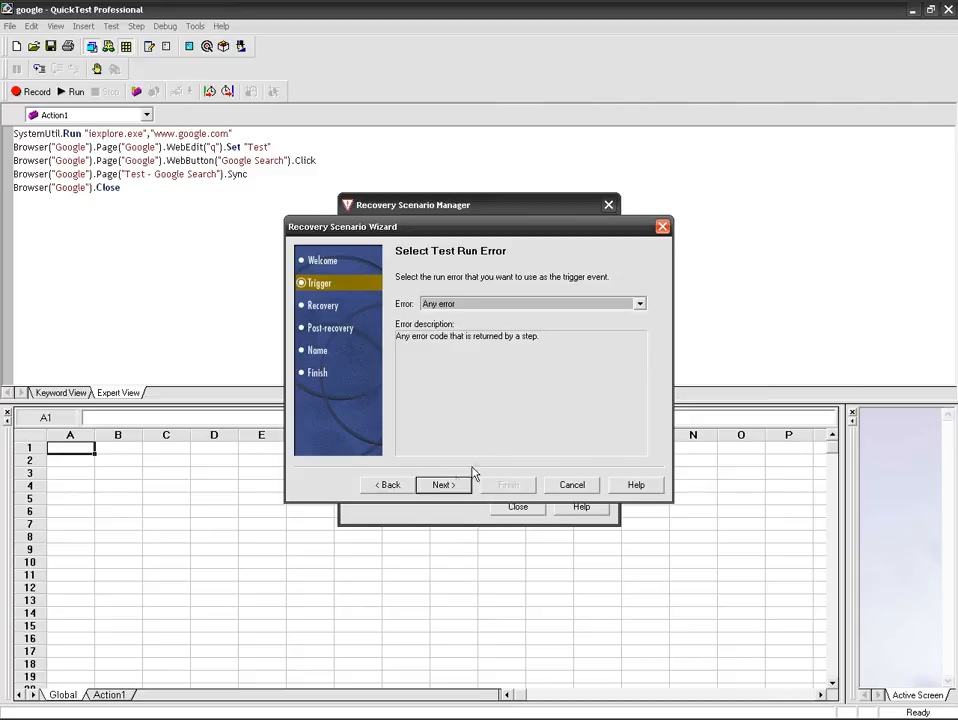
Add a single close-process recovery operation for iexplore.exe, with no further operations
click(443, 485)
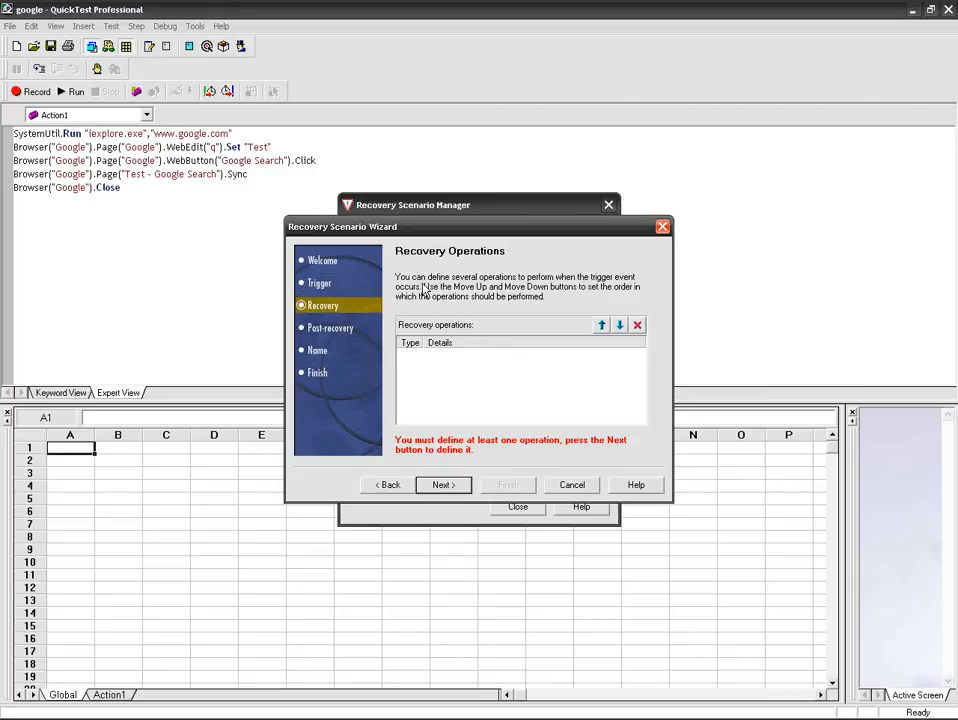
mouse_move(490, 398)
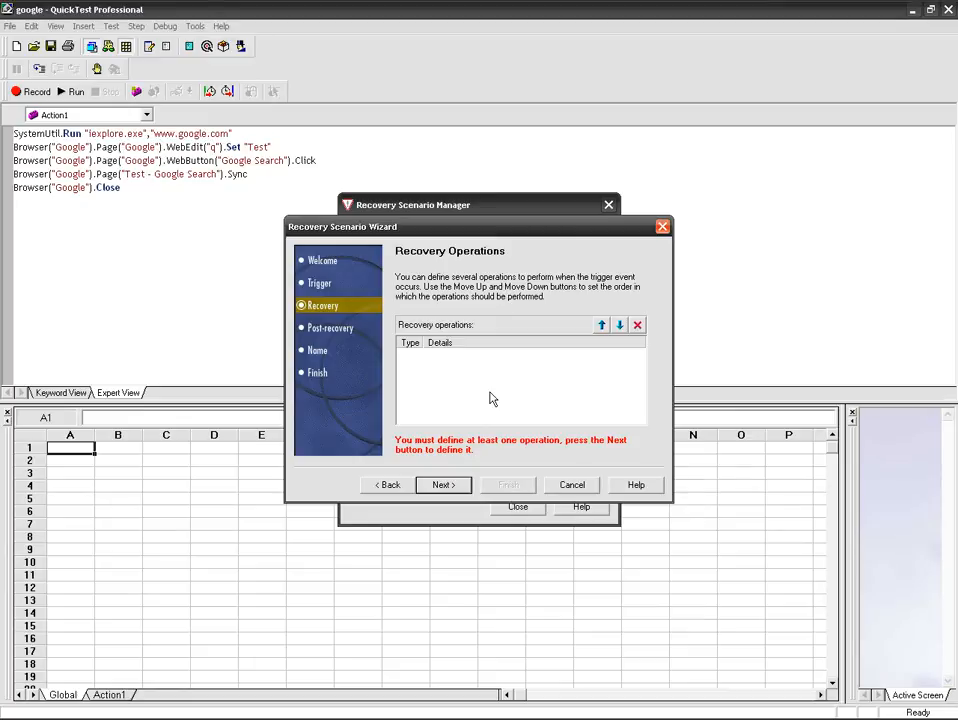
mouse_move(484, 464)
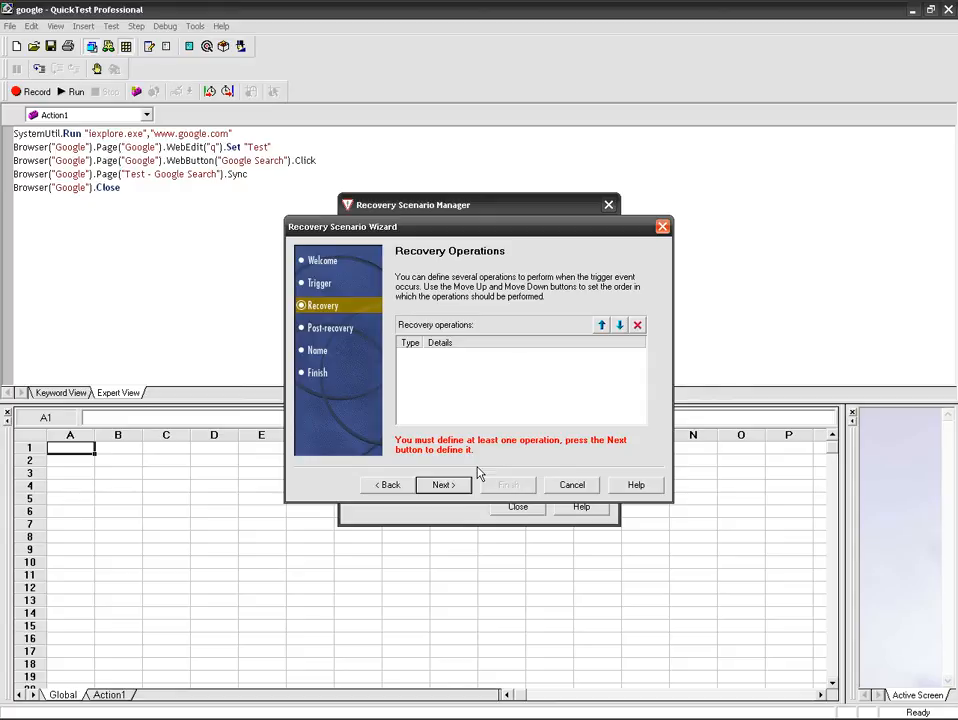
mouse_move(466, 491)
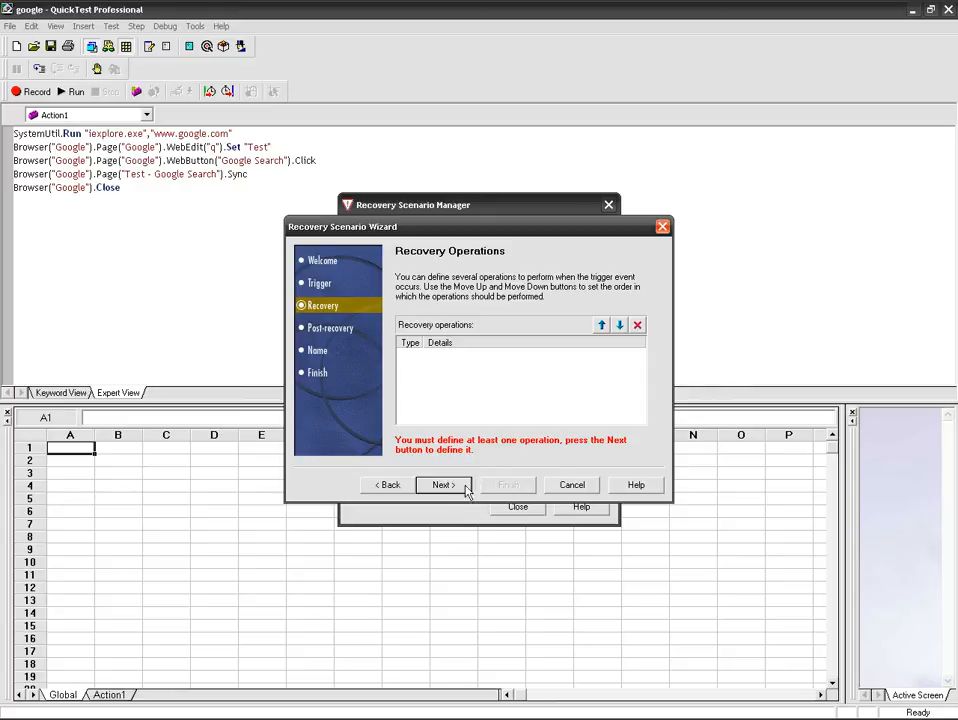
click(442, 485)
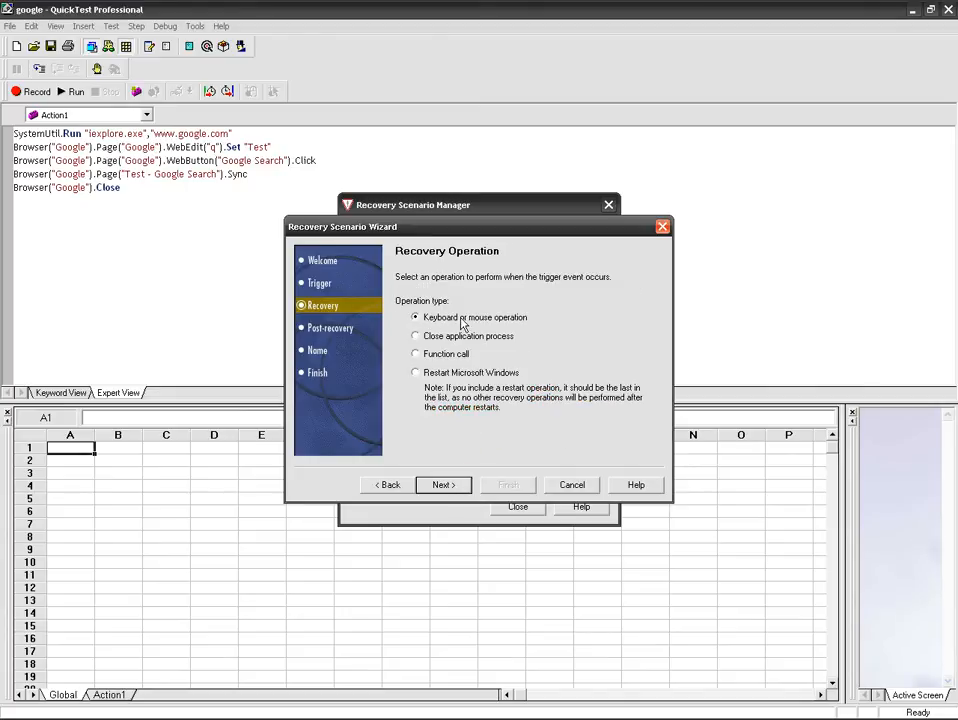
mouse_move(510, 328)
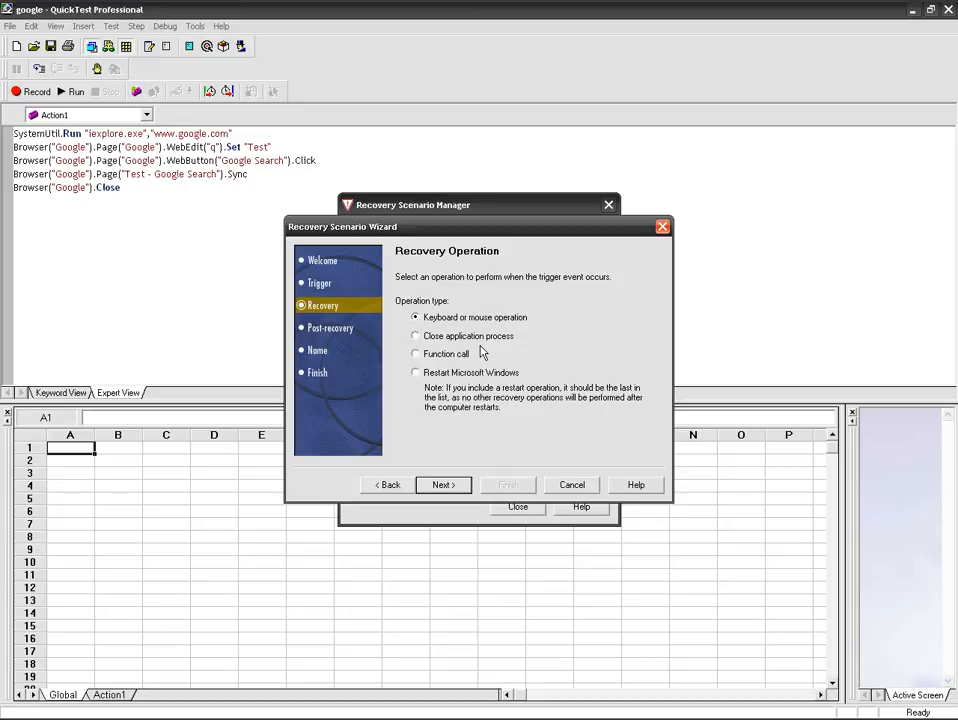
mouse_move(430, 390)
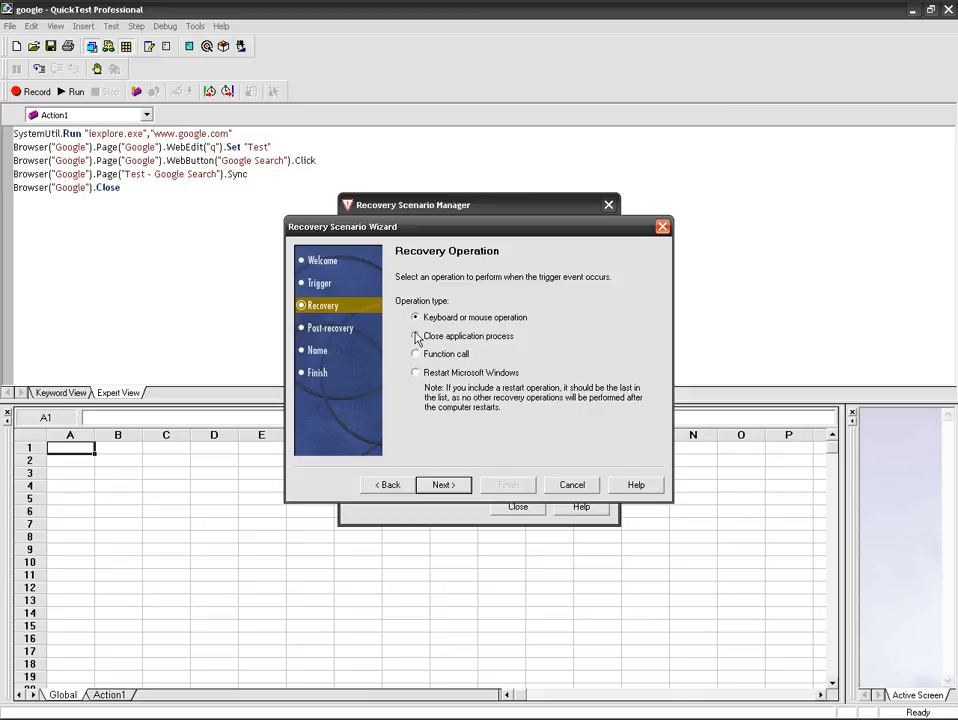
click(416, 336)
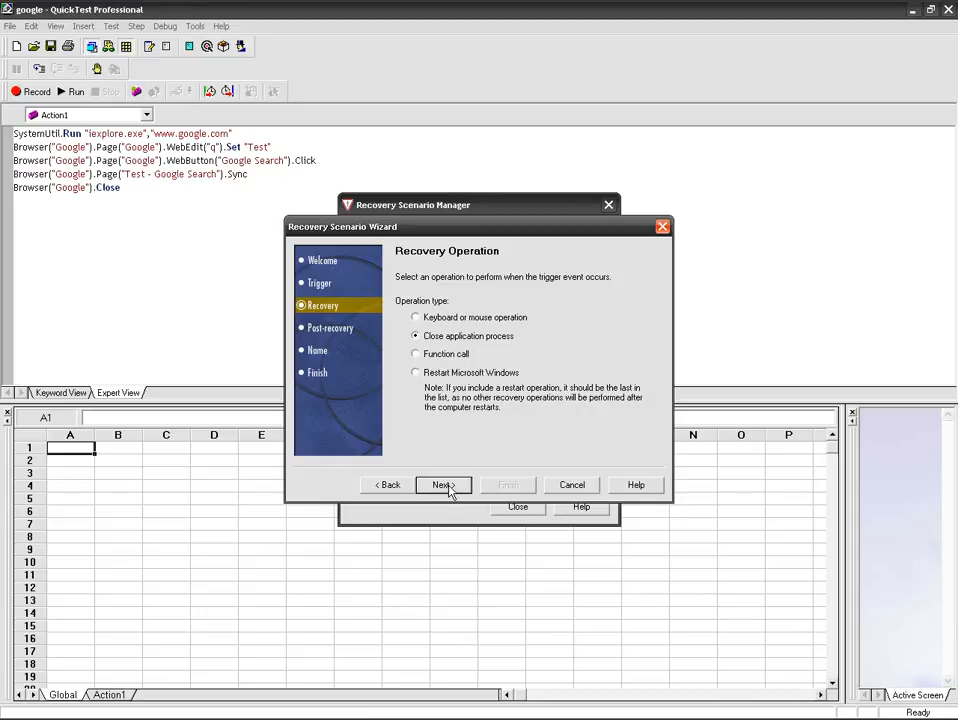
click(441, 485)
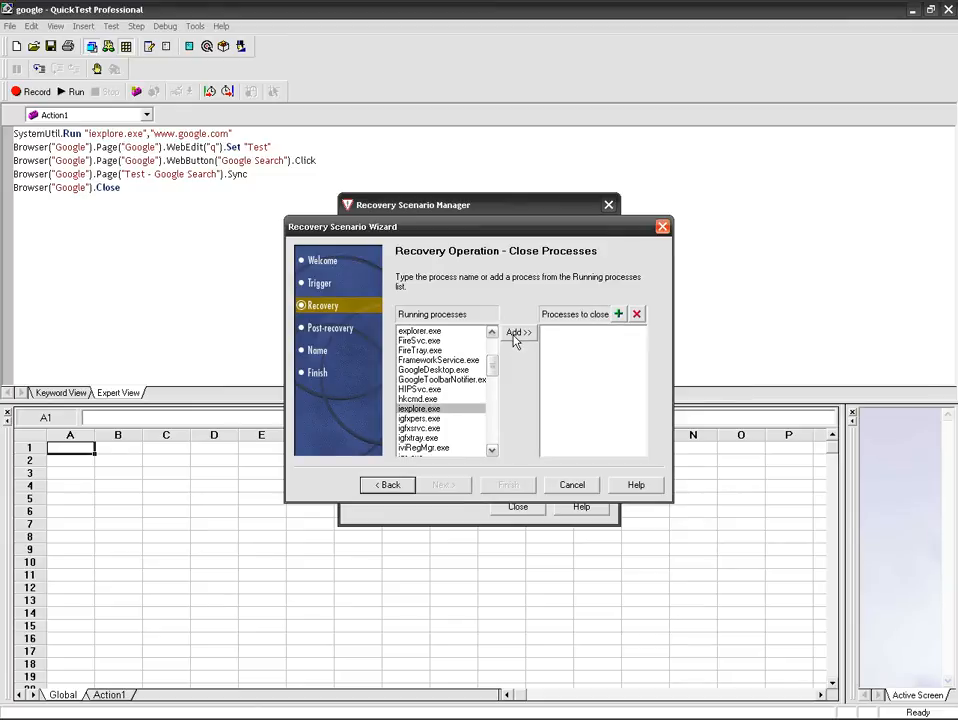
click(518, 332)
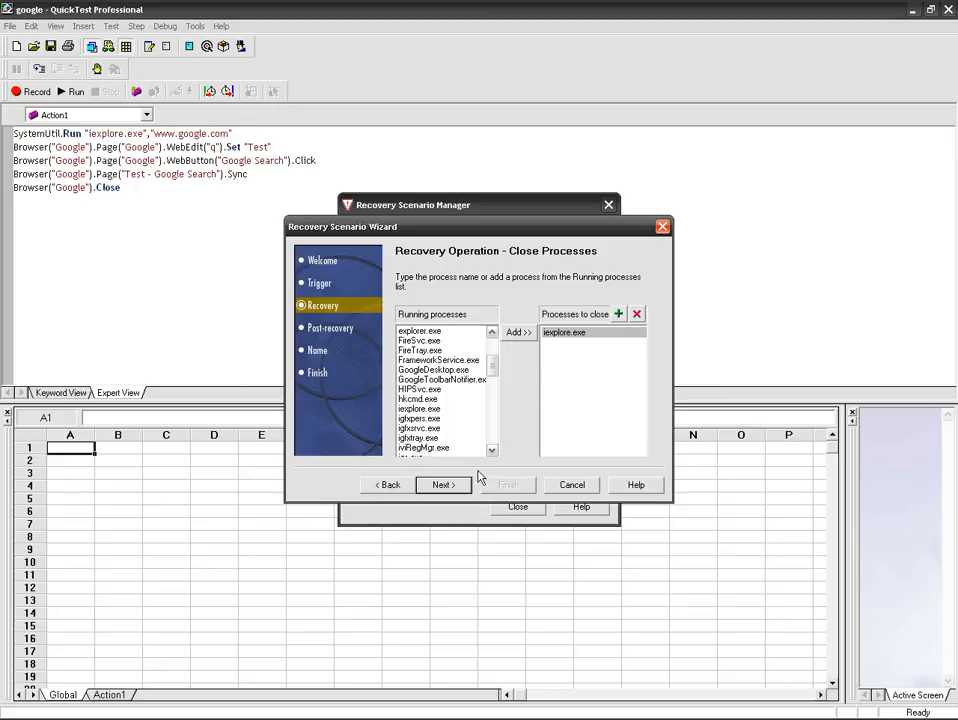
click(442, 485)
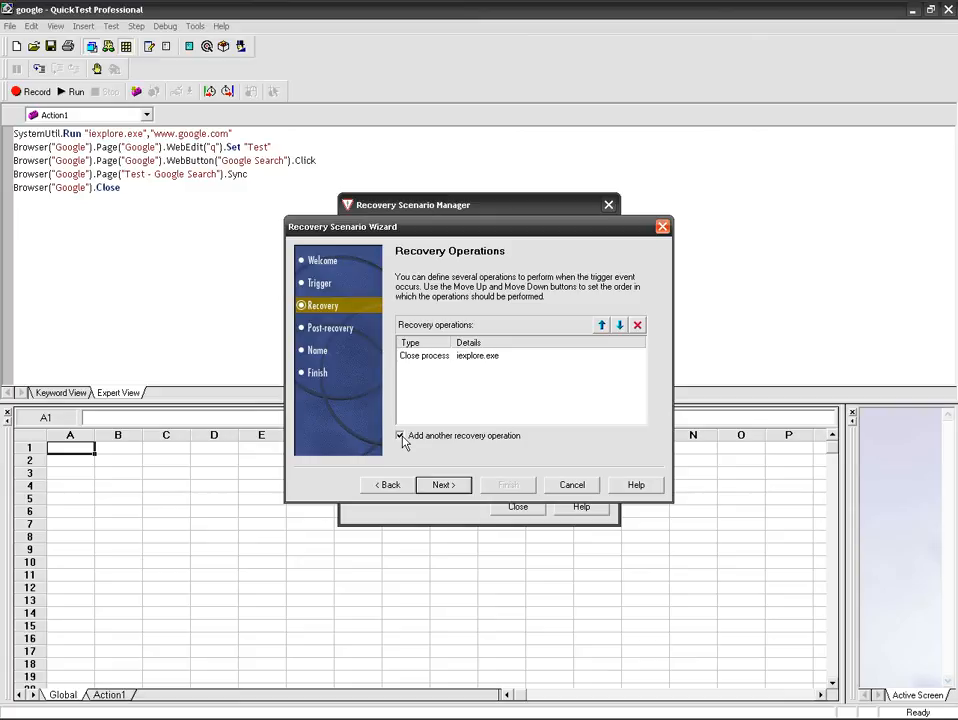
click(401, 436)
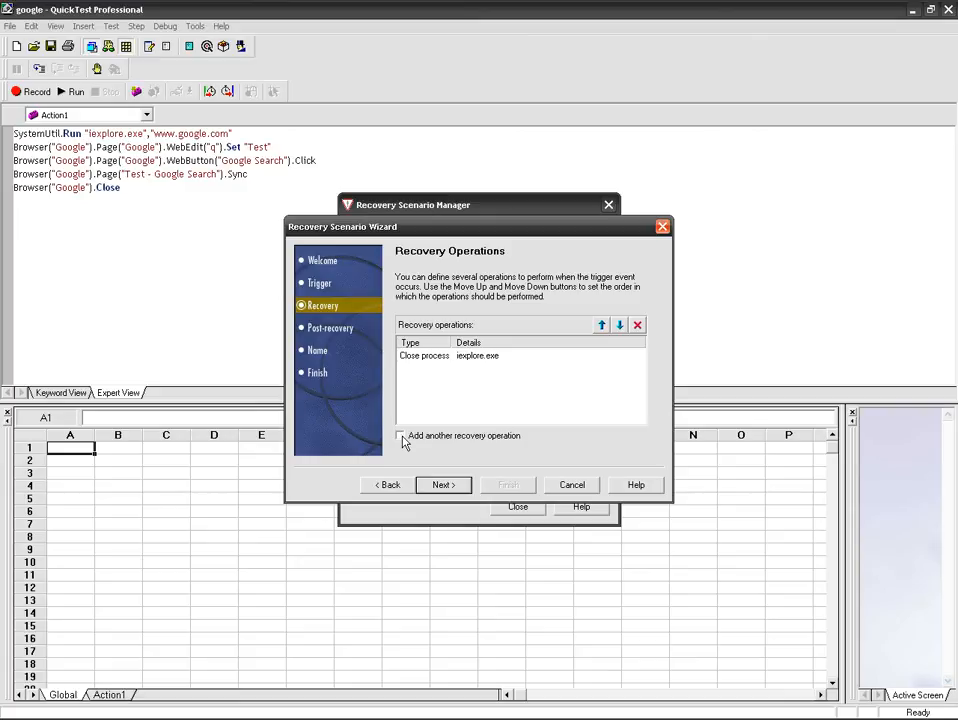
Choose 'Proceed to next test iteration' as the post-recovery test run option
click(441, 485)
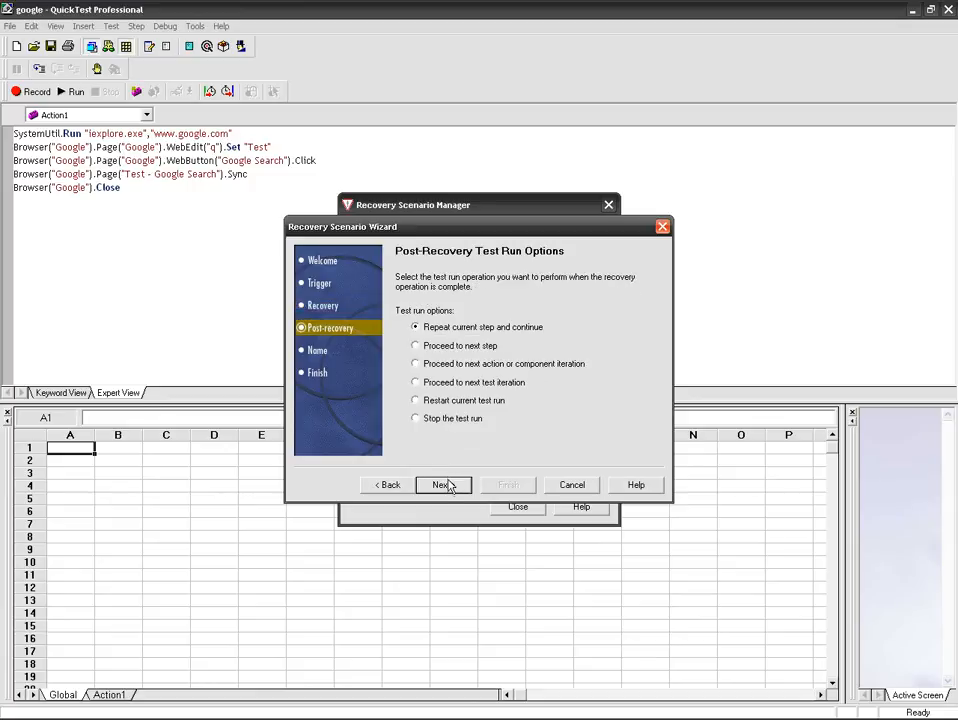
mouse_move(515, 262)
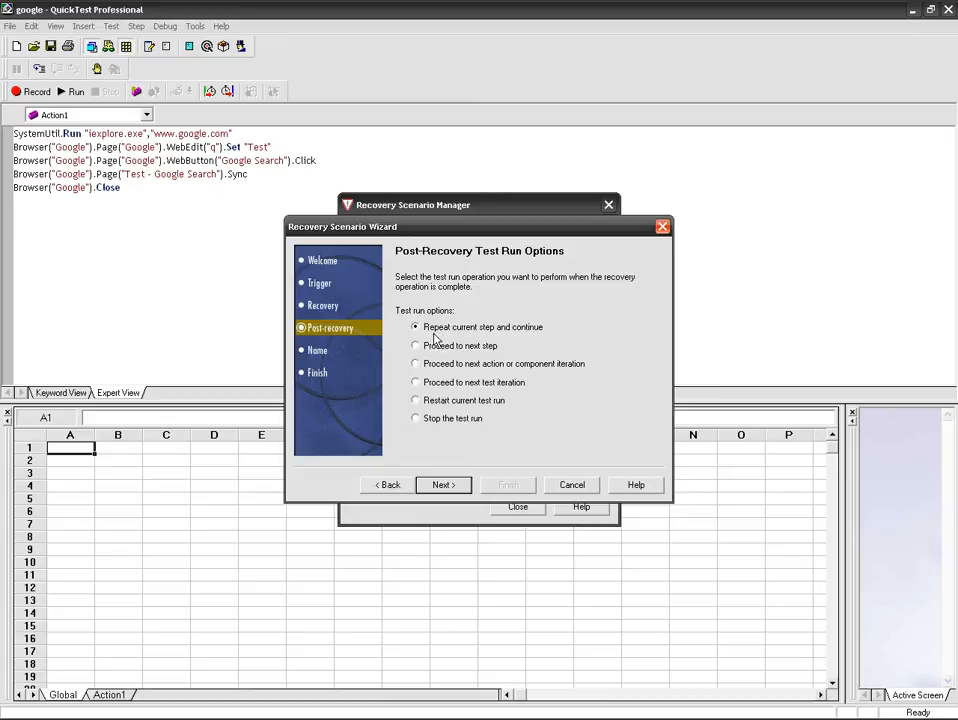
mouse_move(455, 340)
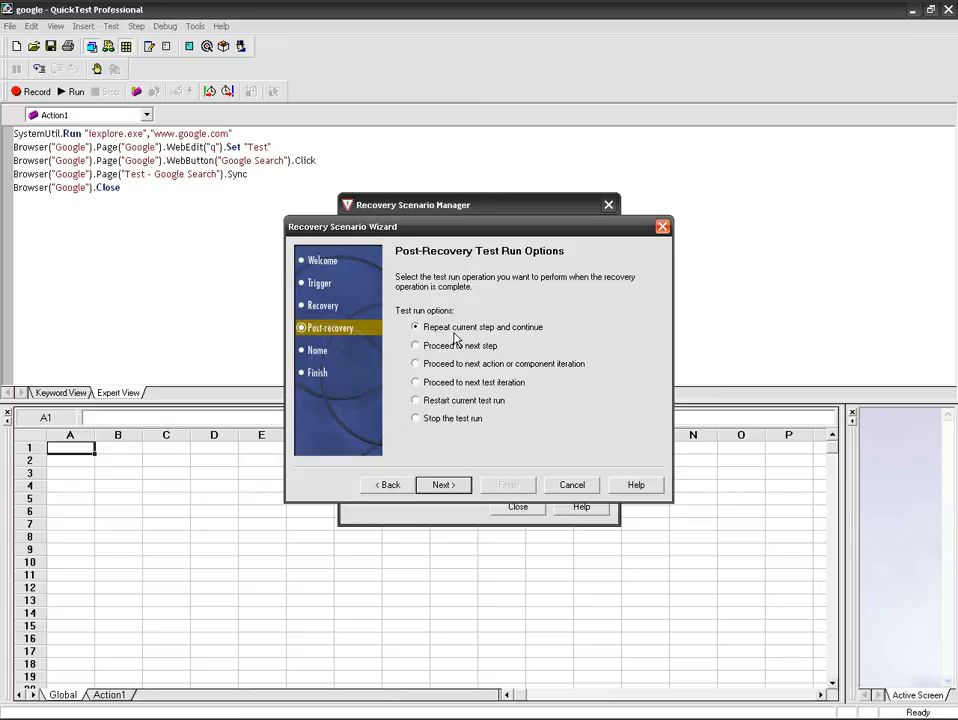
mouse_move(475, 364)
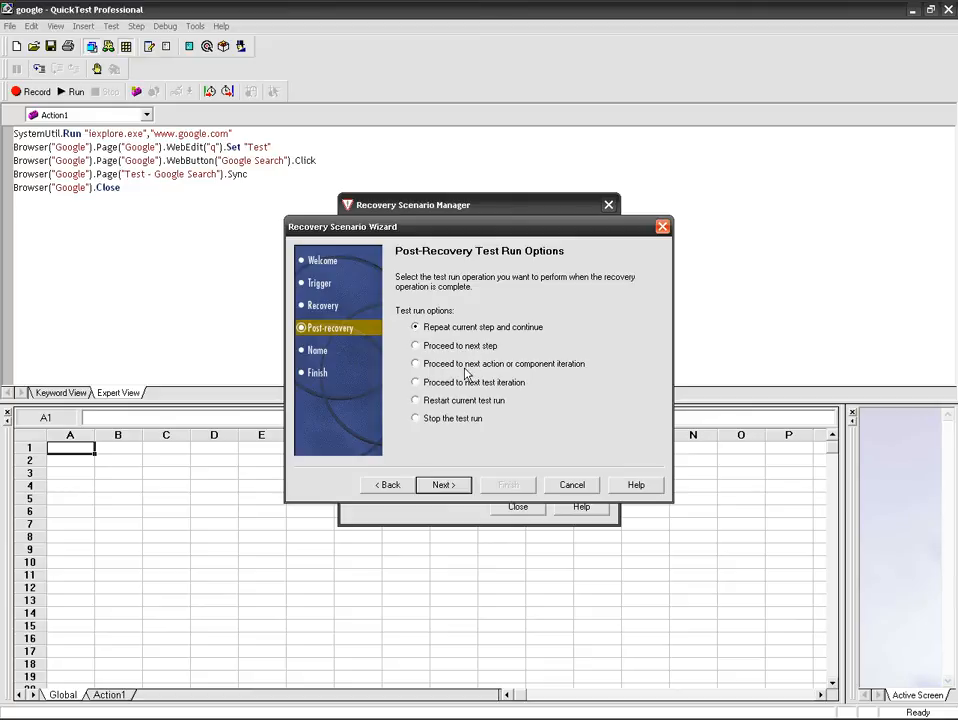
mouse_move(500, 372)
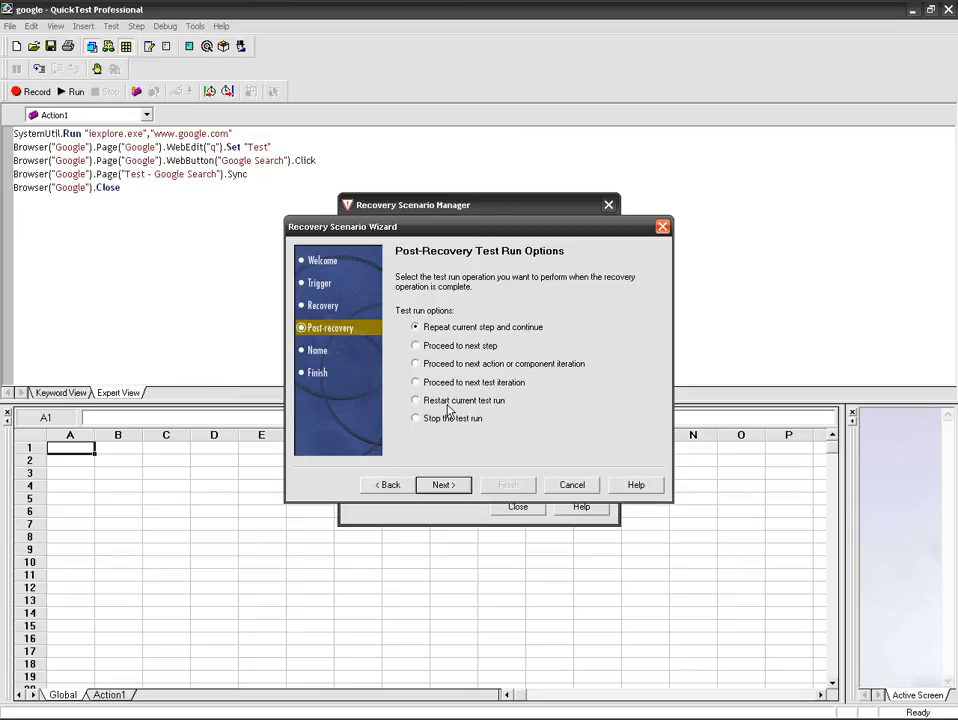
mouse_move(447, 432)
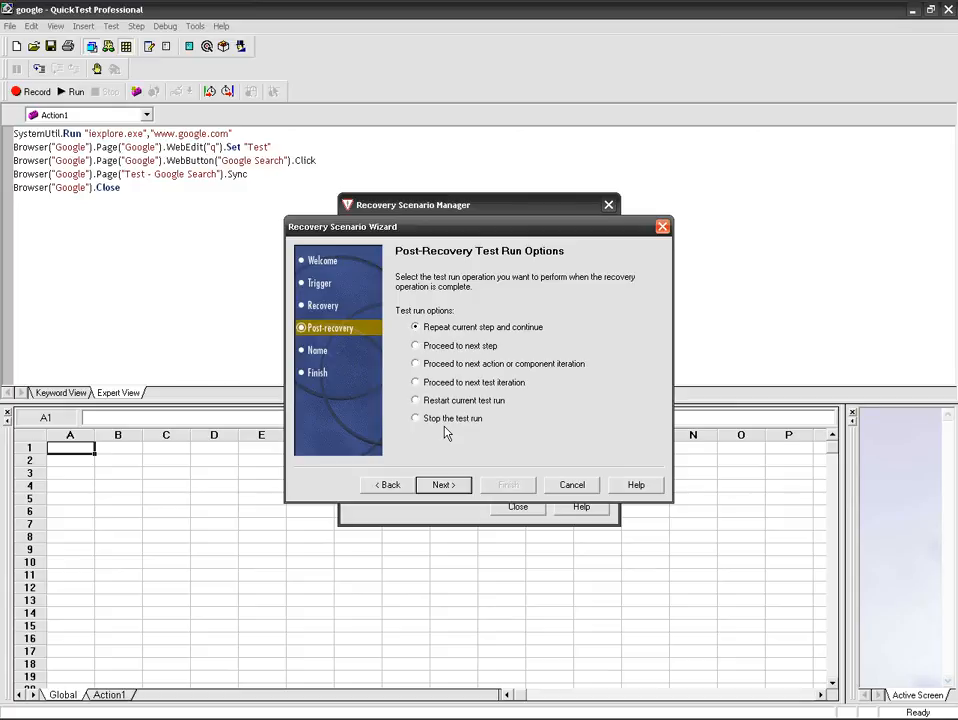
mouse_move(435, 408)
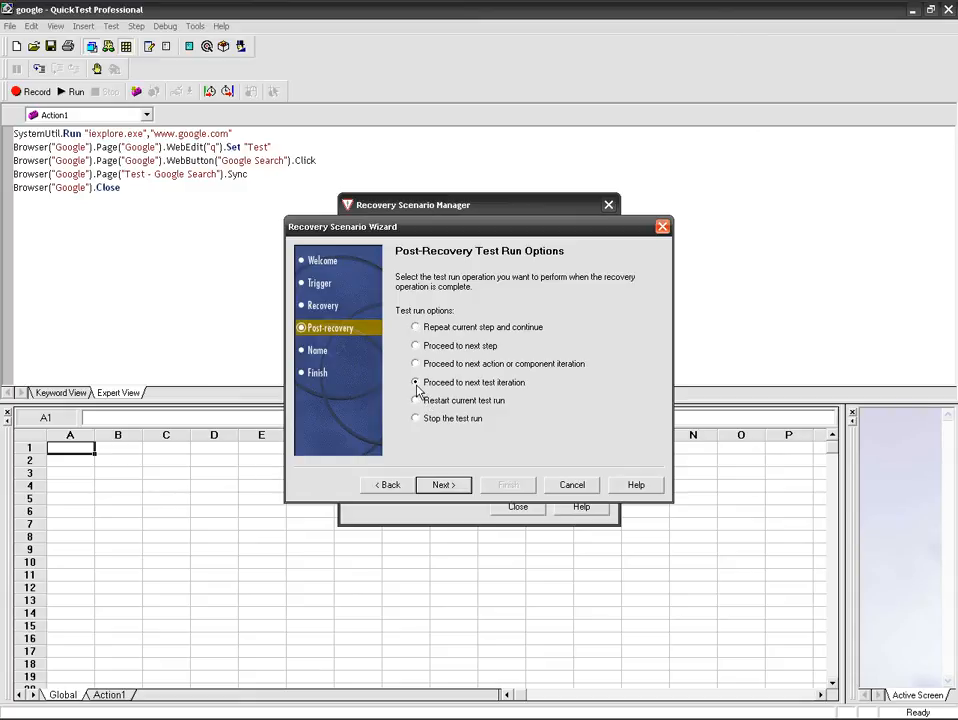
click(416, 382)
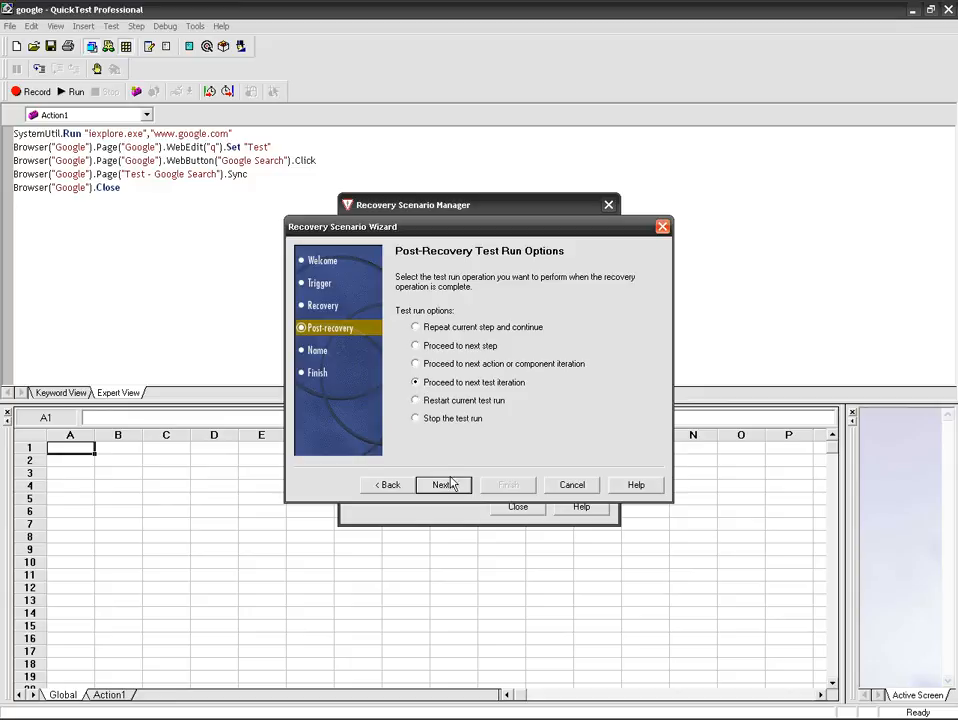
click(443, 485)
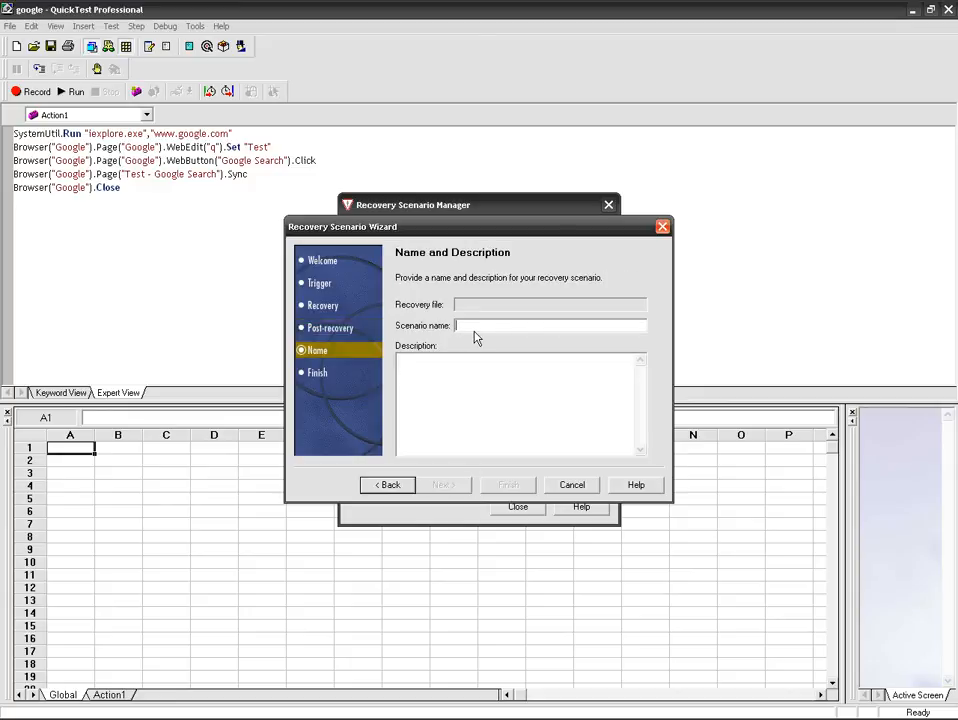
Name the scenario Recovery_Scenario_1, describe it as handling unpredictable errors, and reach the summary
text(Recovery_Scenario_1)
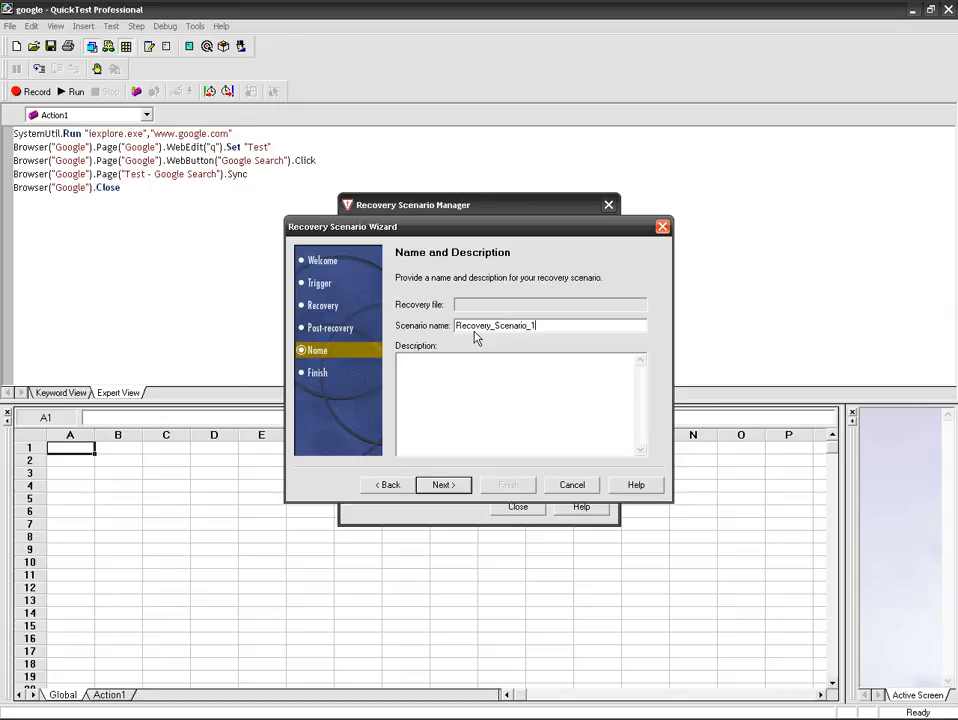
click(450, 388)
text(If any unp)
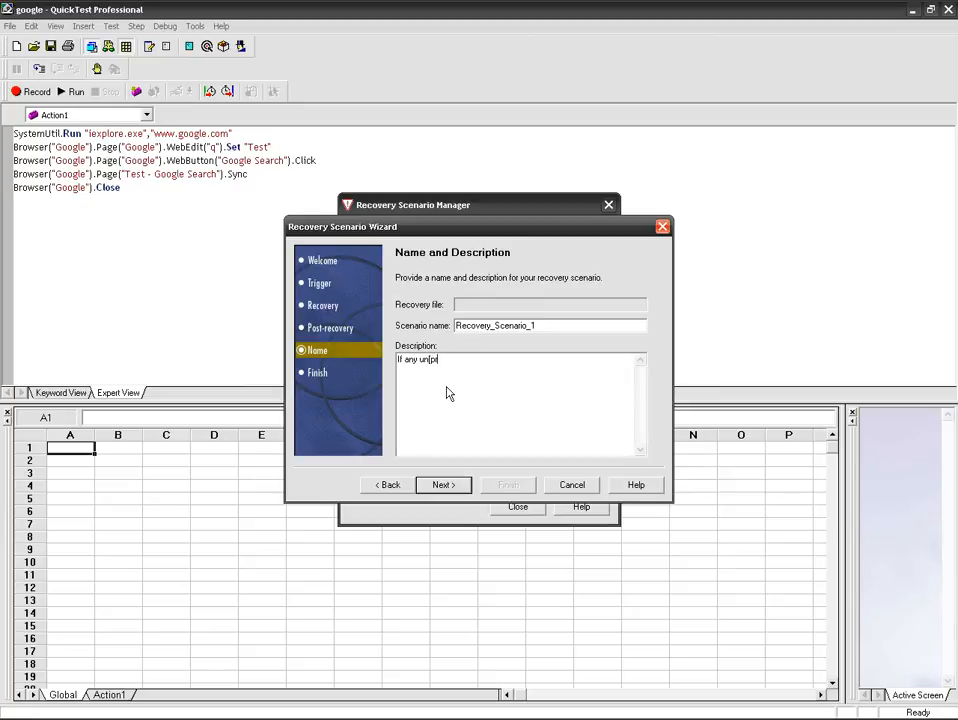
text(redictable)
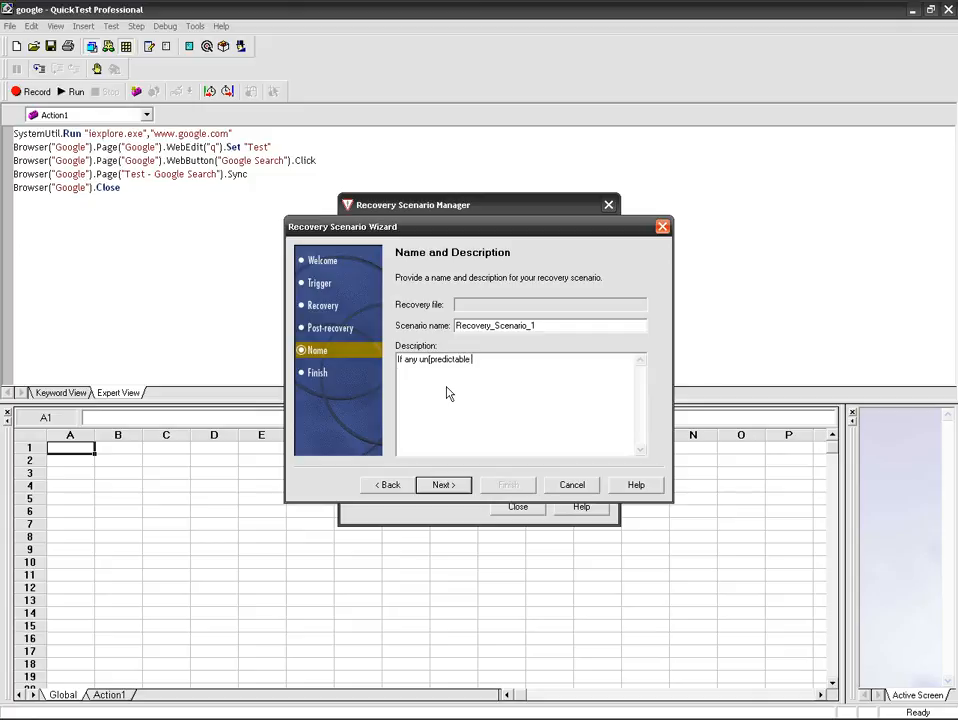
text(error happened, I will use this recovery scenario)
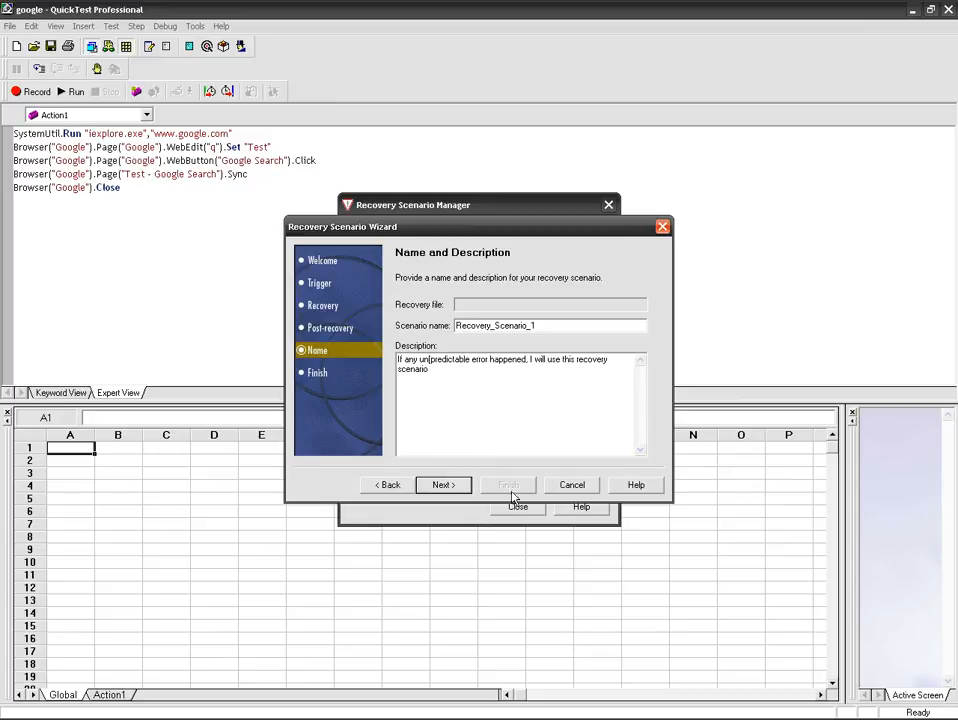
mouse_move(520, 411)
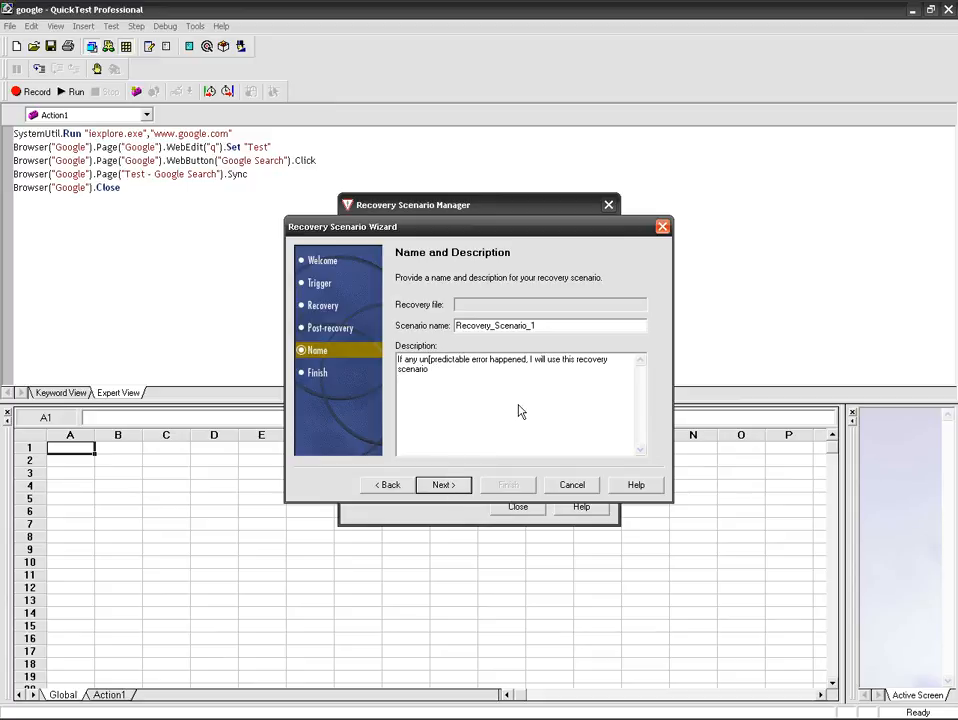
mouse_move(477, 449)
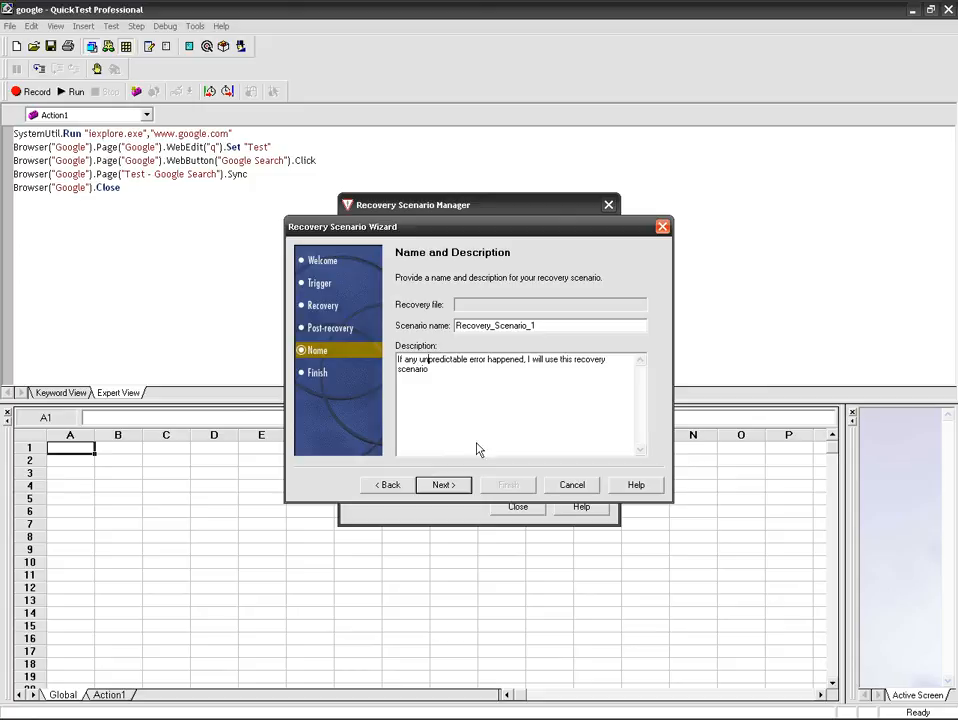
click(442, 485)
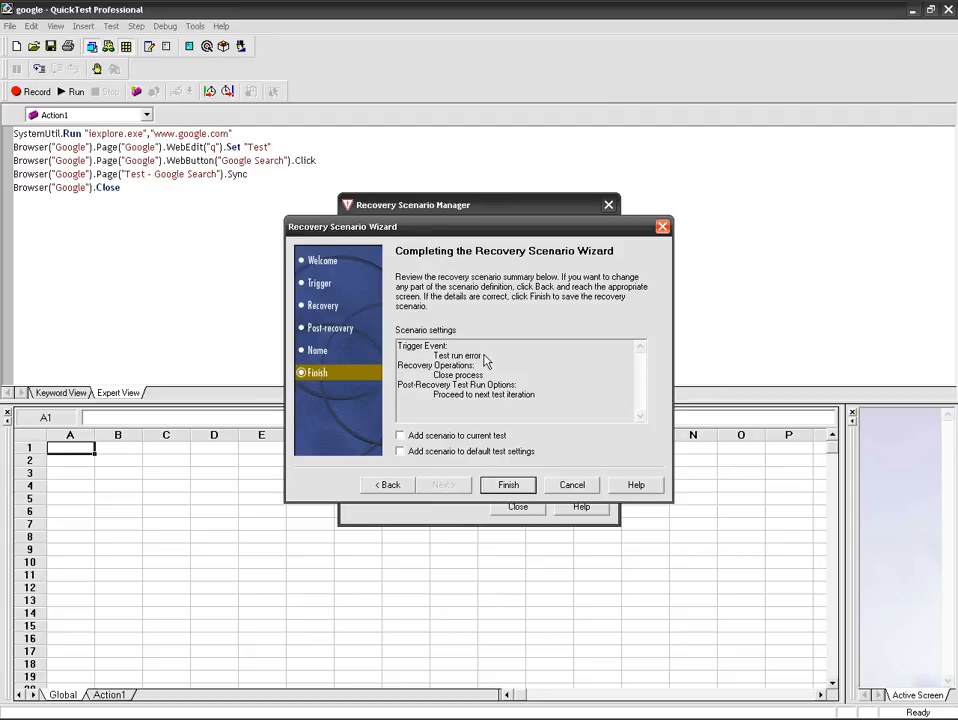
mouse_move(430, 375)
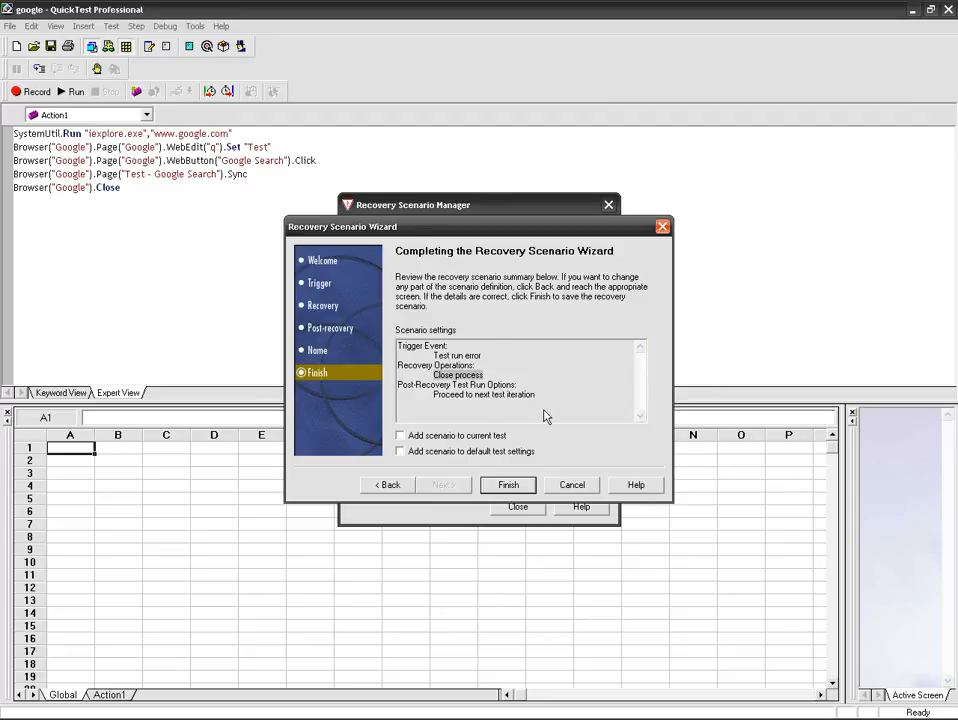
mouse_move(420, 397)
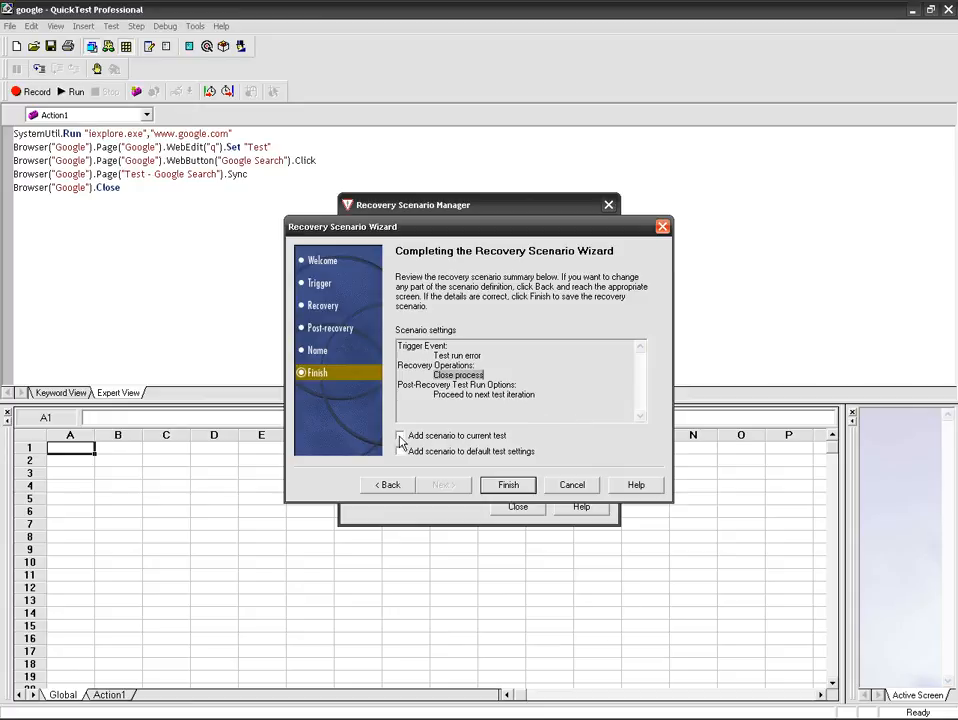
Check 'Add scenario to current test' and finish the wizard
click(401, 435)
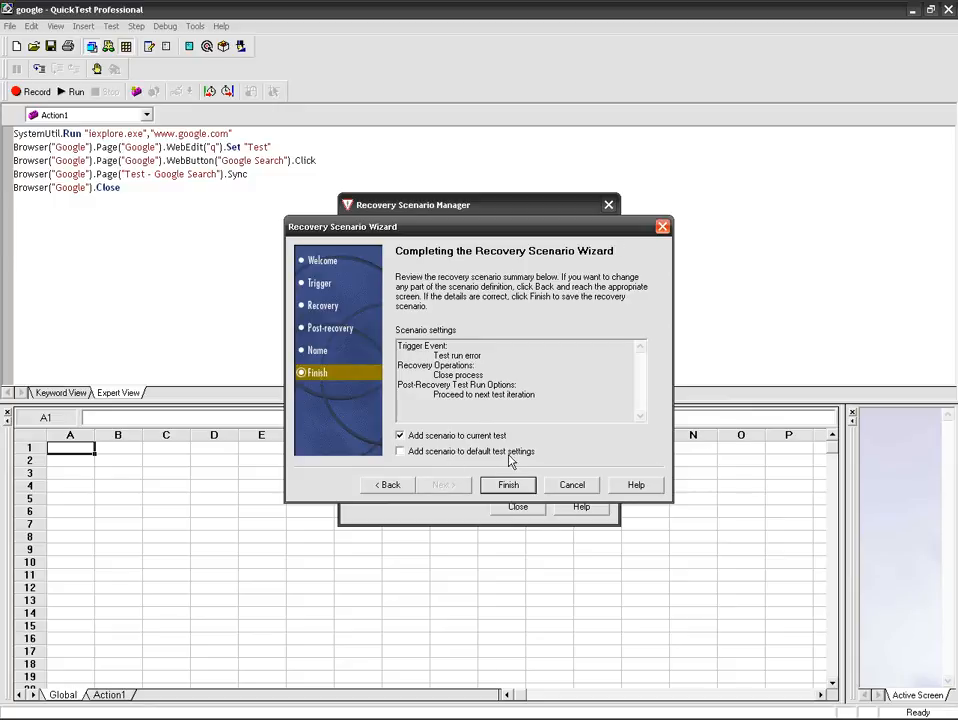
mouse_move(515, 461)
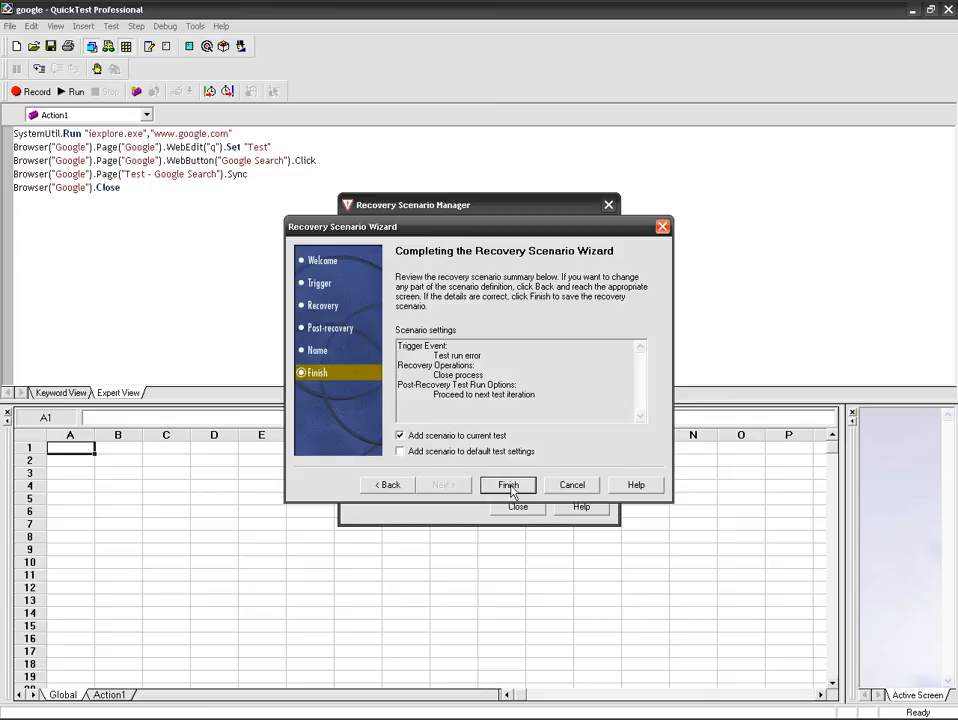
click(507, 485)
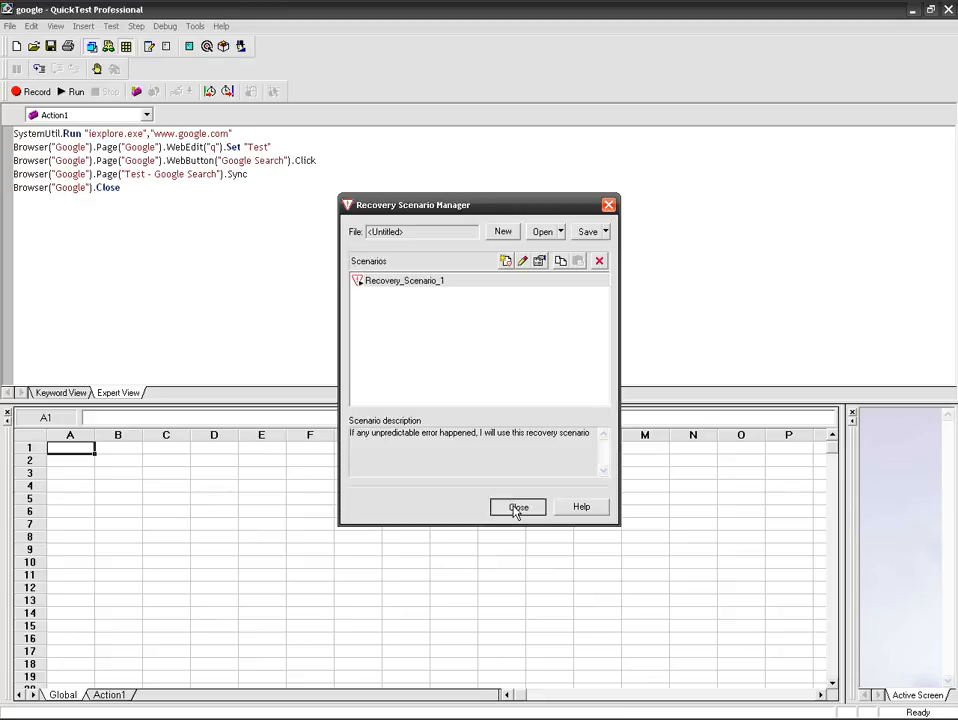
Save the scenario file as Recovery_scenari_demo in the desktop's QTP configuration file folder
click(517, 507)
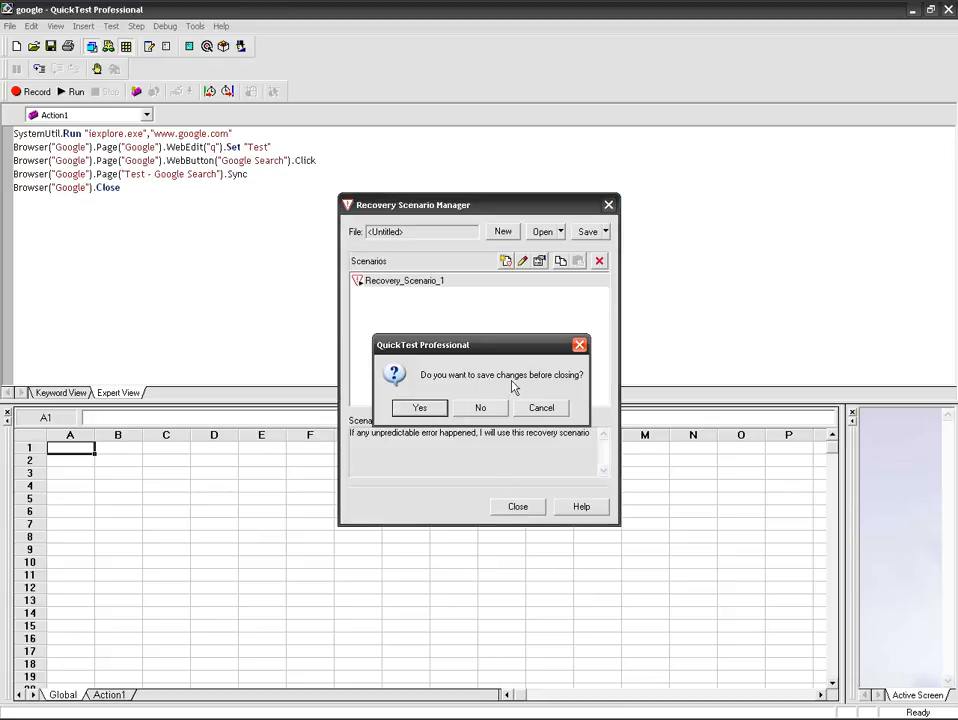
mouse_move(550, 388)
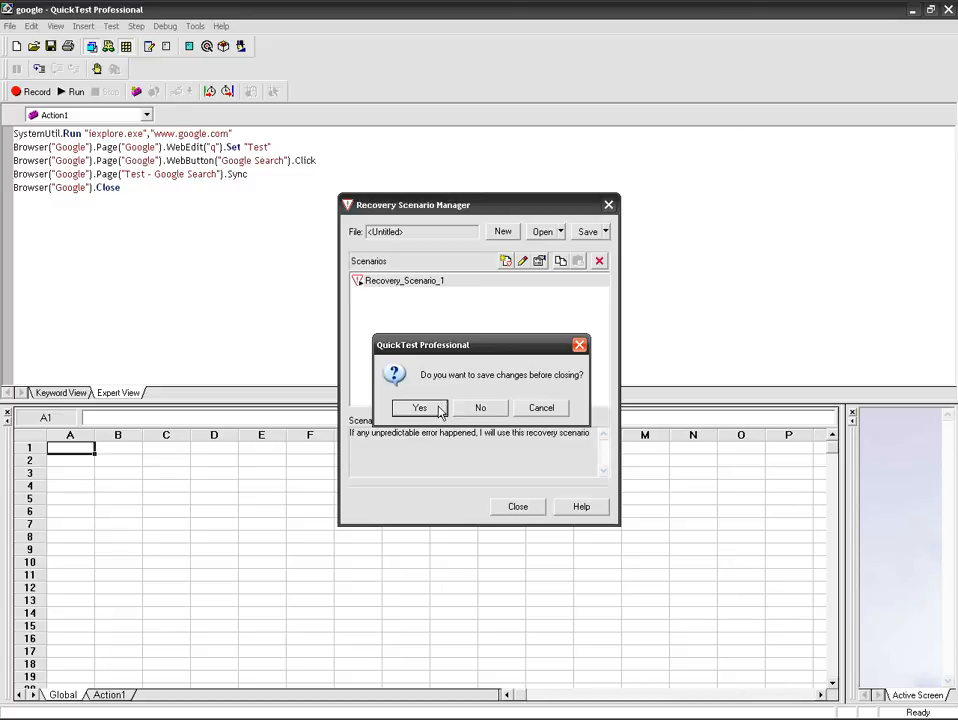
click(419, 407)
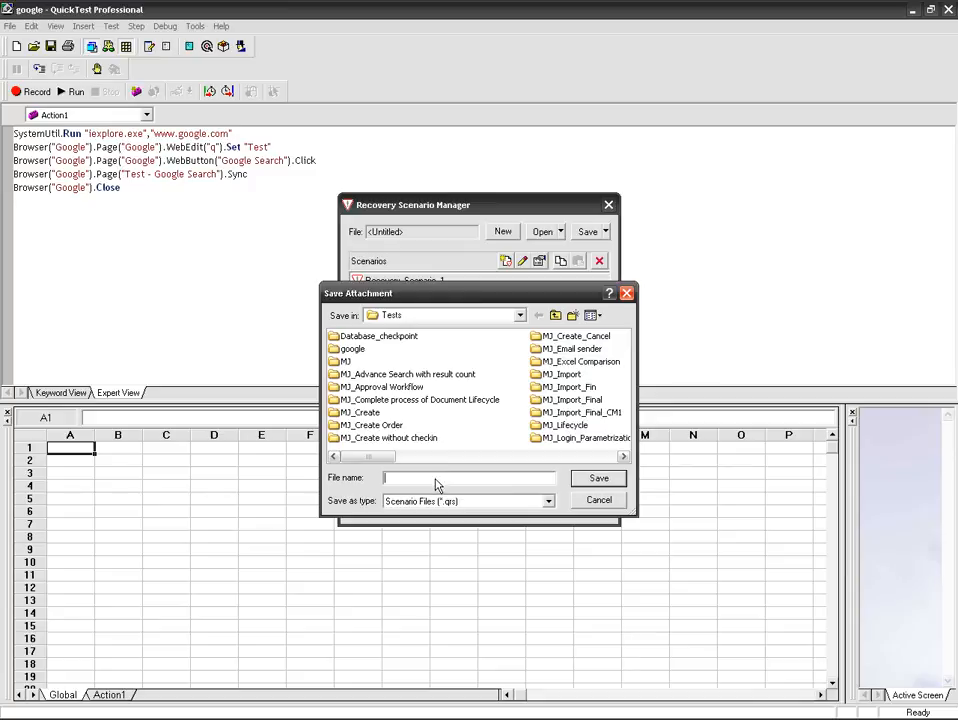
click(555, 315)
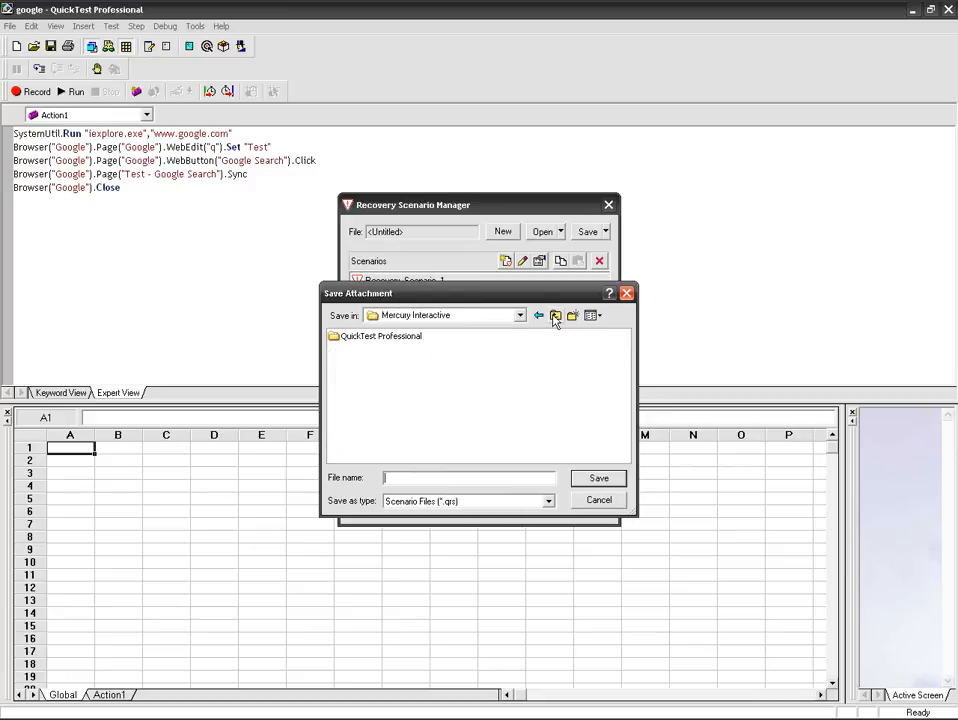
click(556, 315)
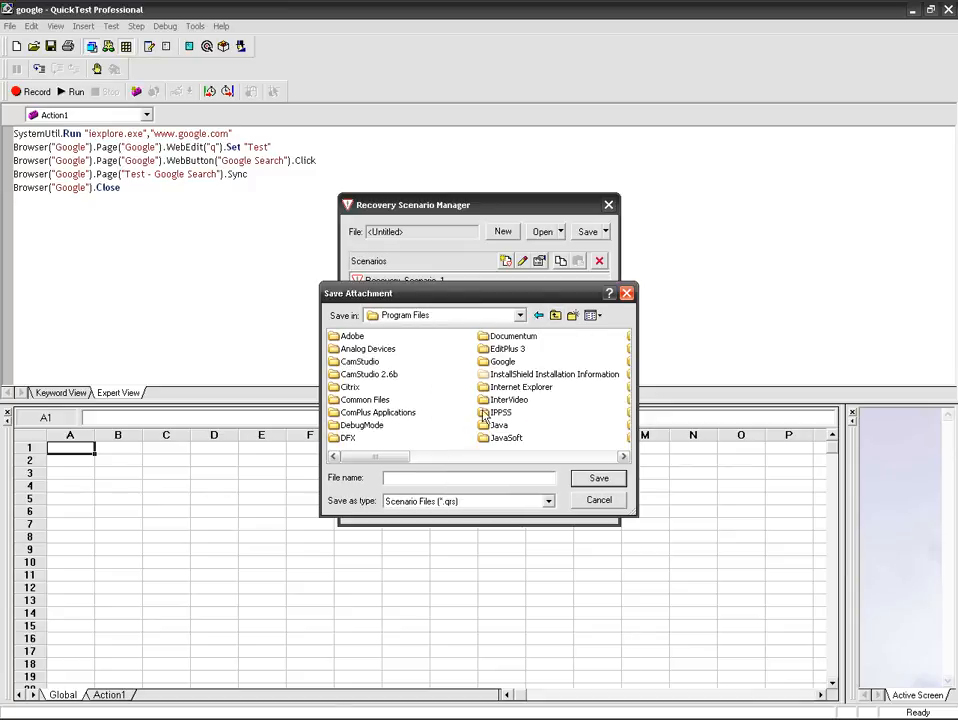
click(538, 315)
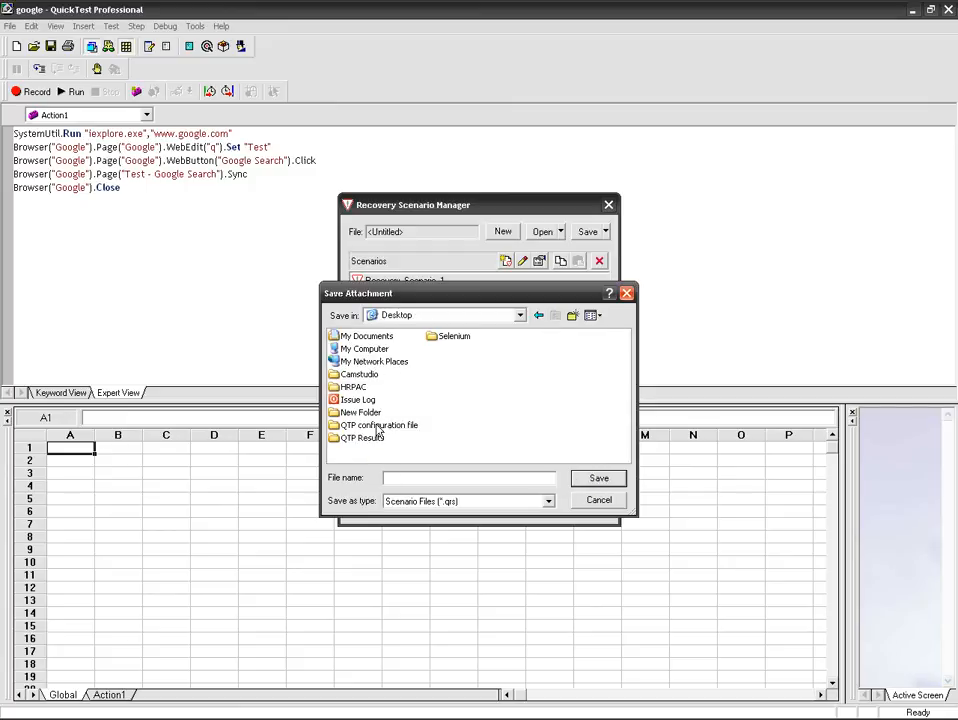
double_click(378, 425)
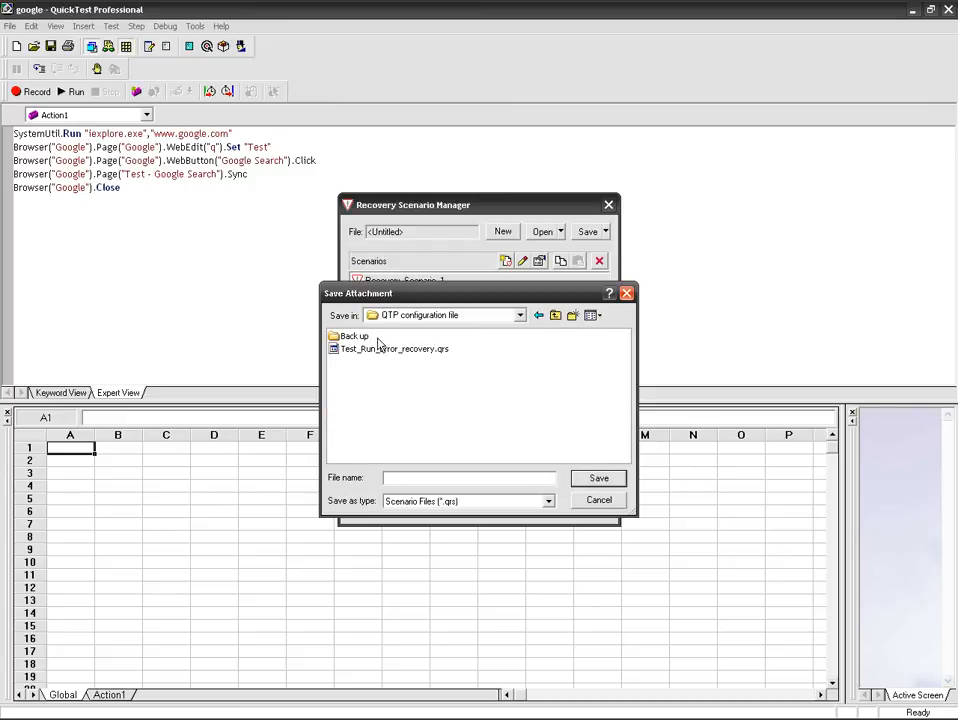
mouse_move(390, 349)
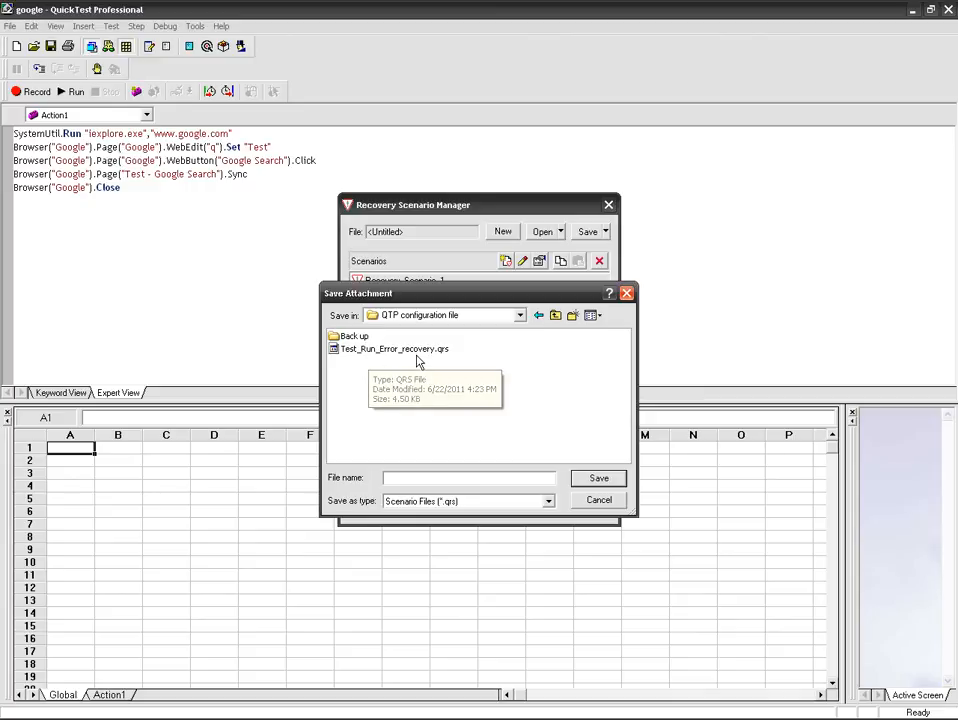
mouse_move(437, 460)
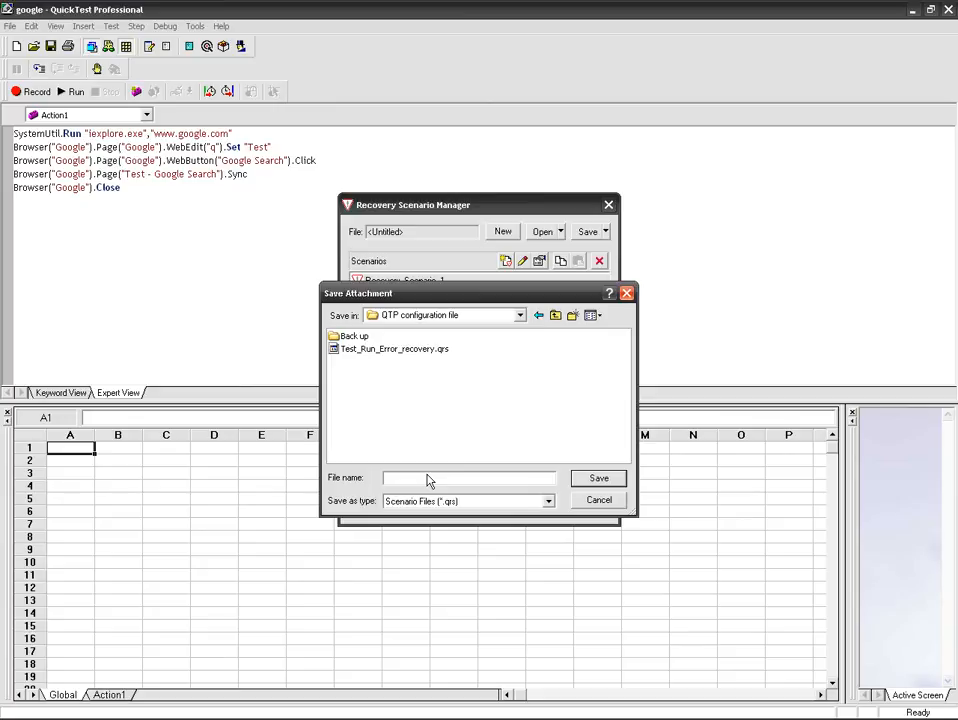
text(Recovery_Scenari)
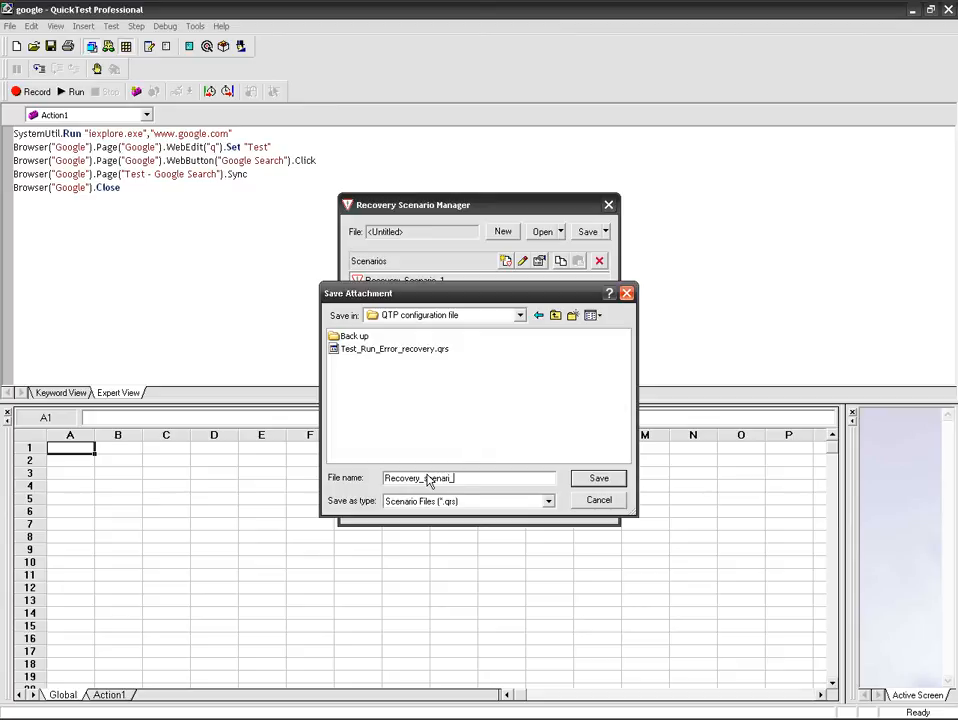
text(_demo)
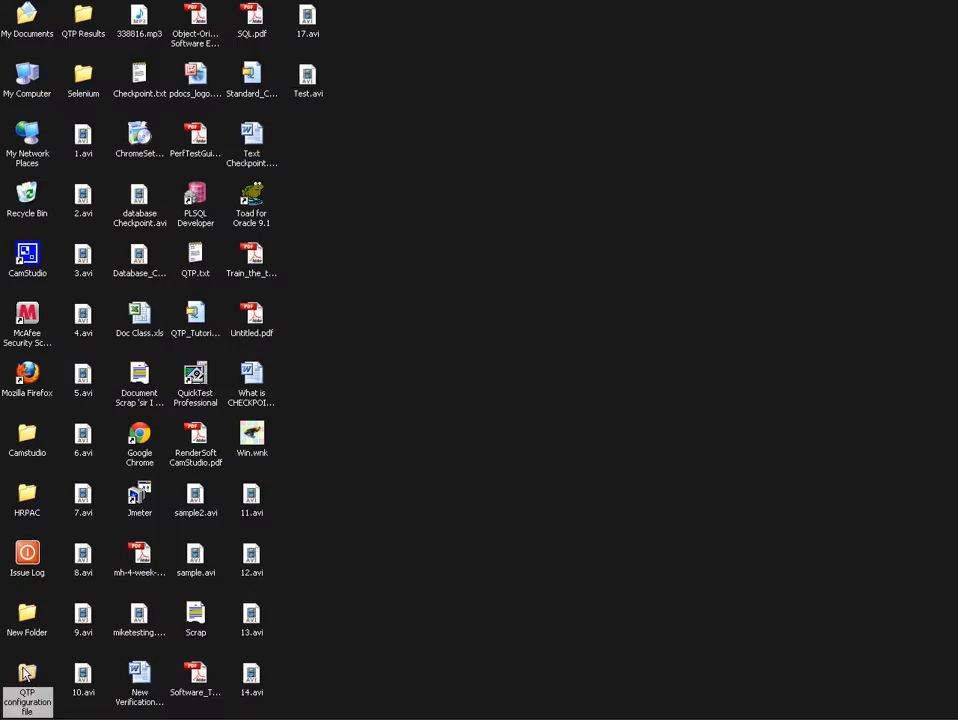
Look through the Test and Tools menus and the Options dialog, then open Test > Settings
double_click(27, 674)
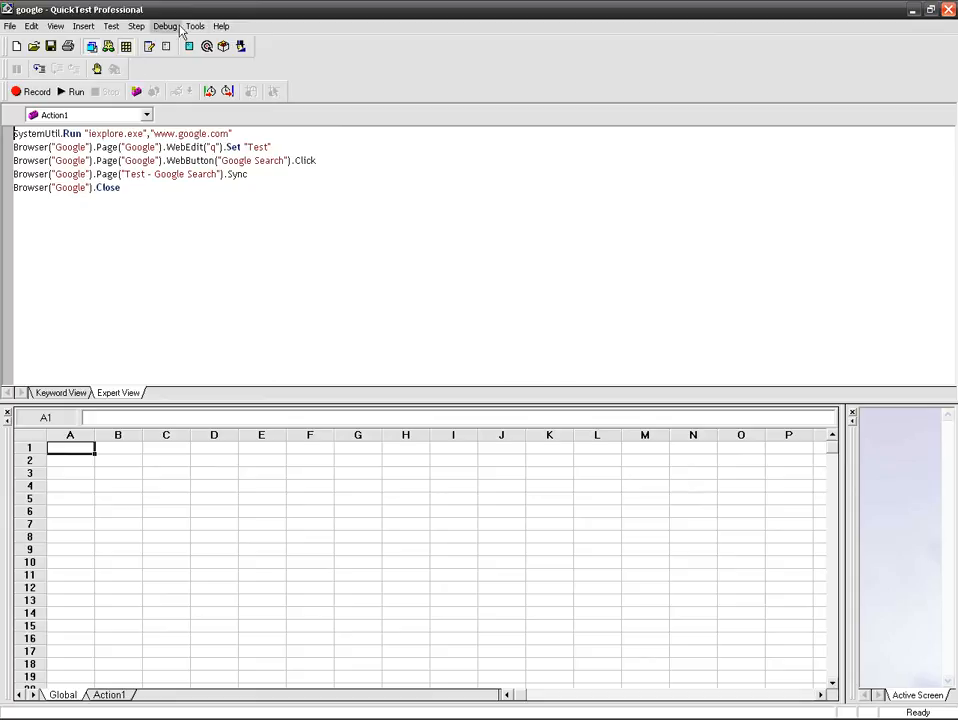
click(111, 26)
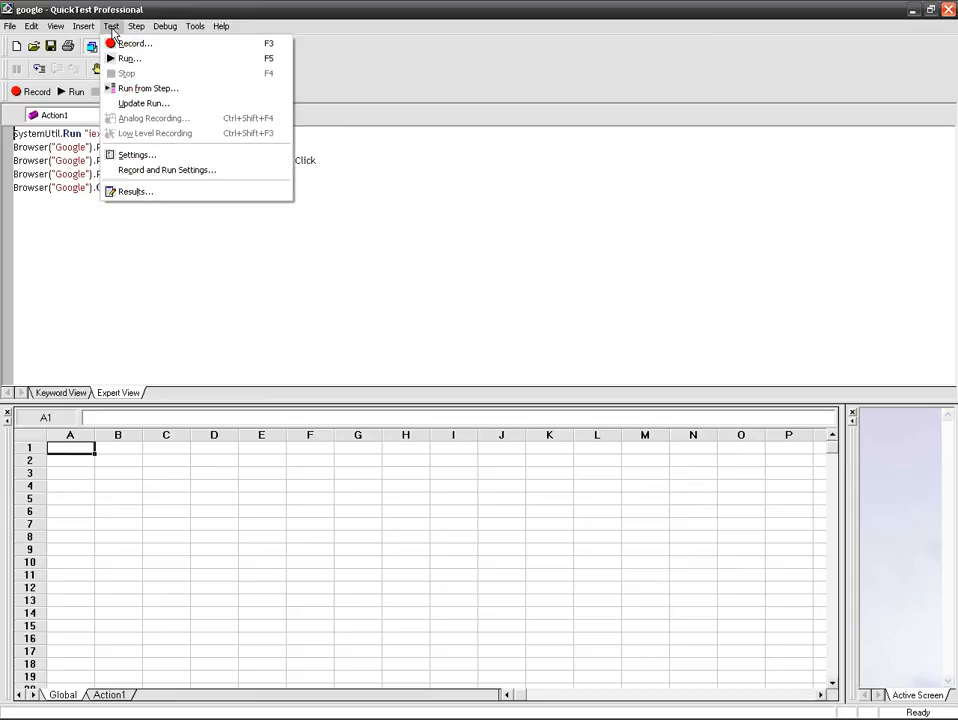
mouse_move(166, 169)
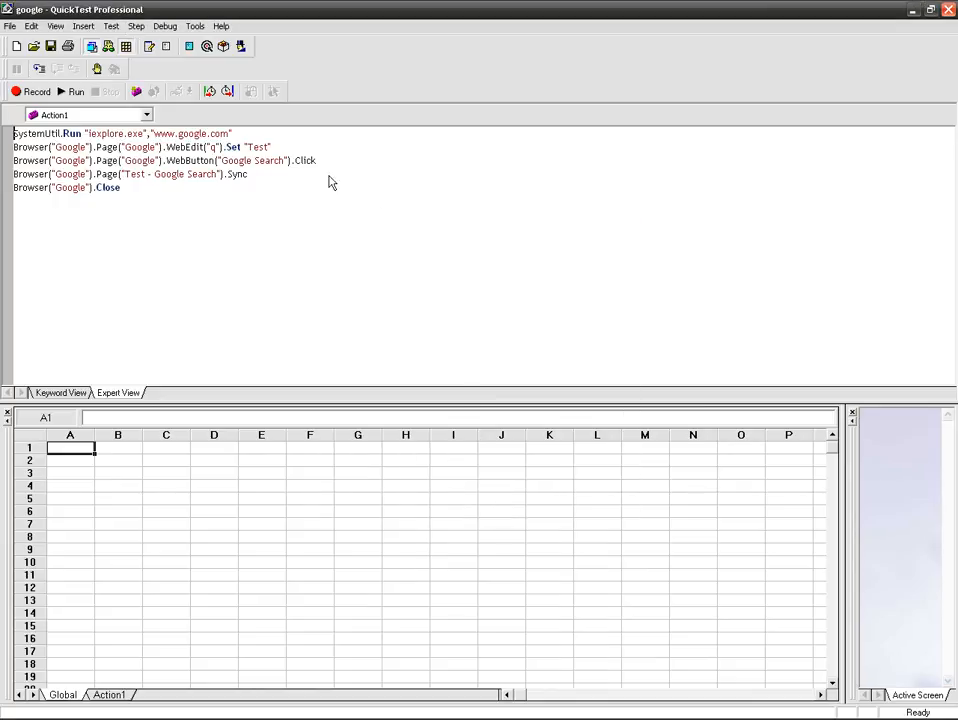
click(195, 26)
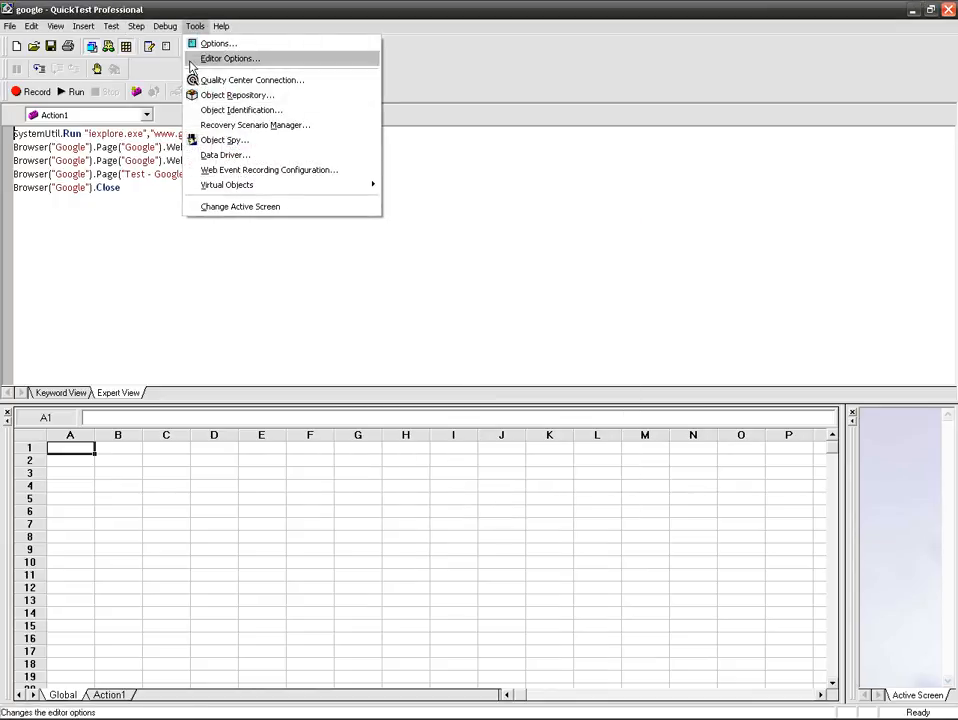
click(217, 43)
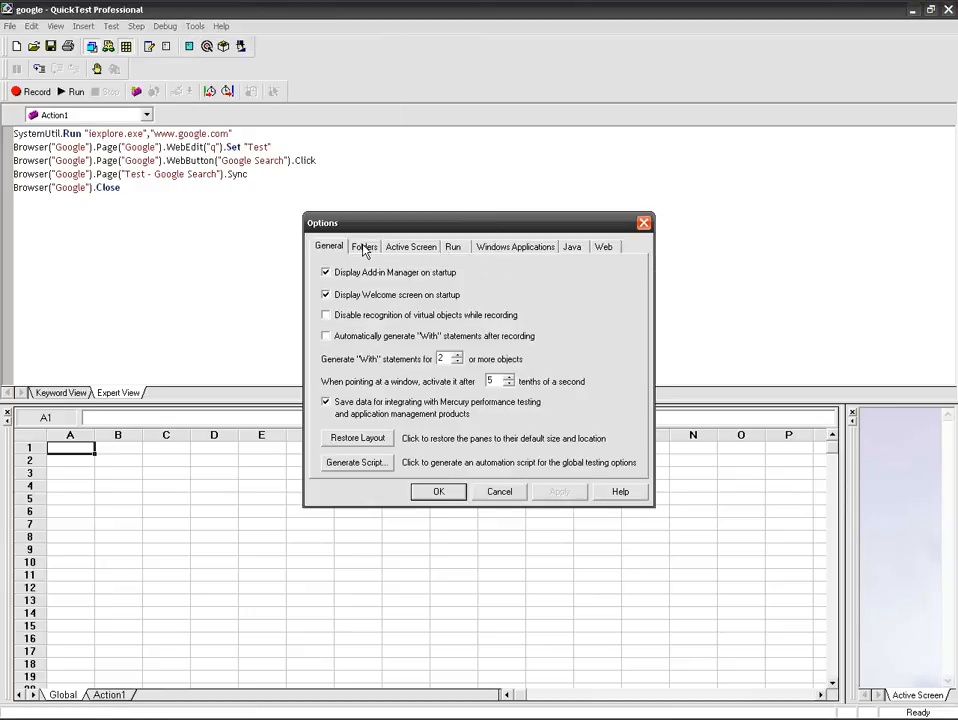
click(410, 246)
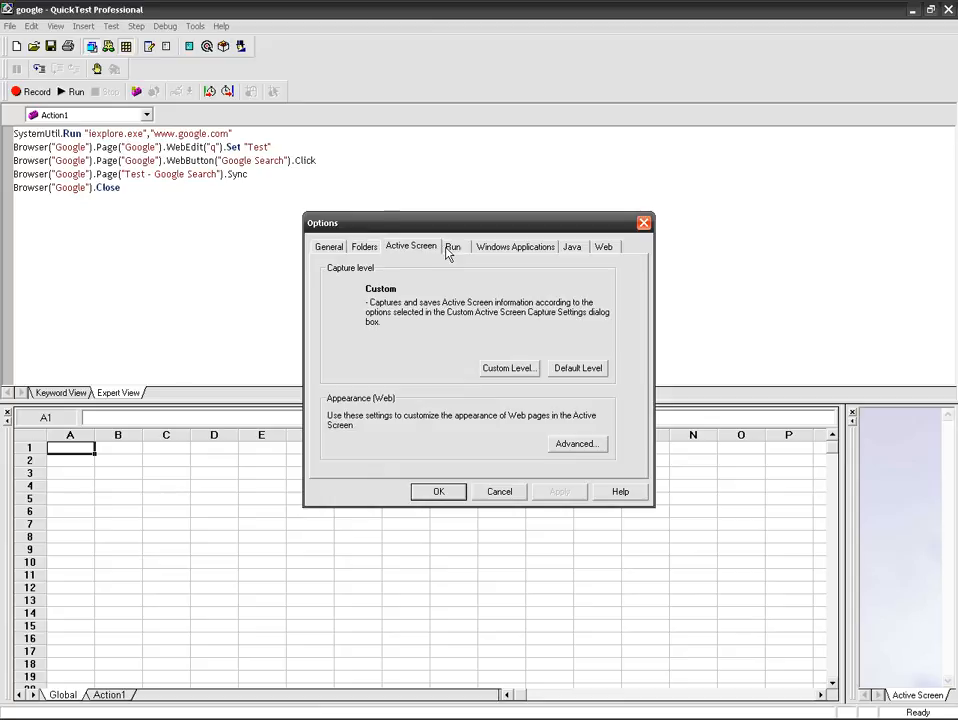
click(515, 246)
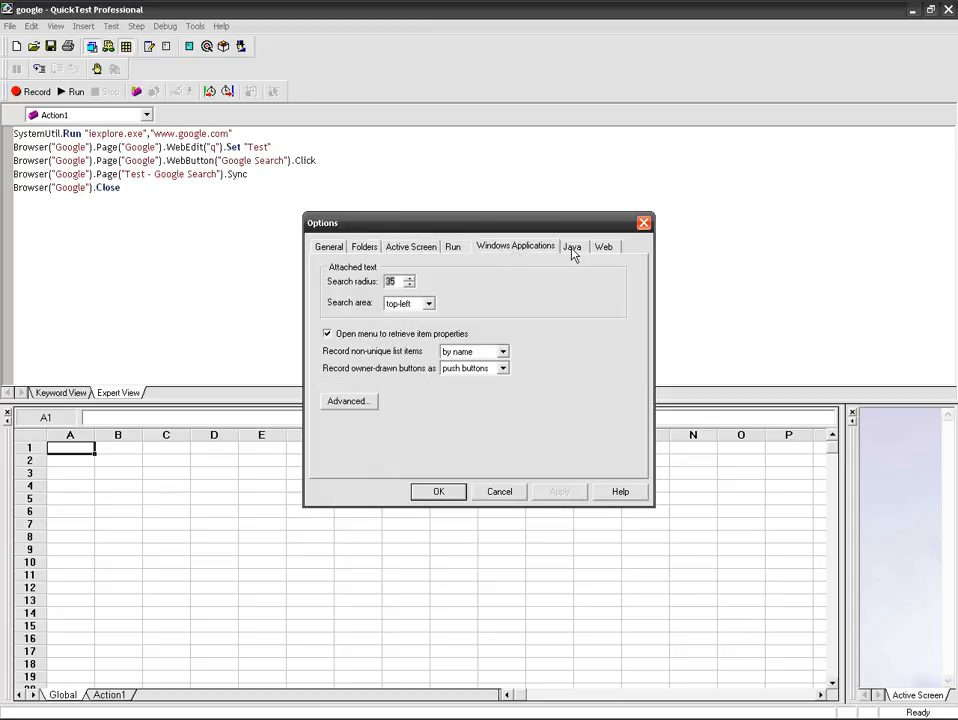
click(604, 247)
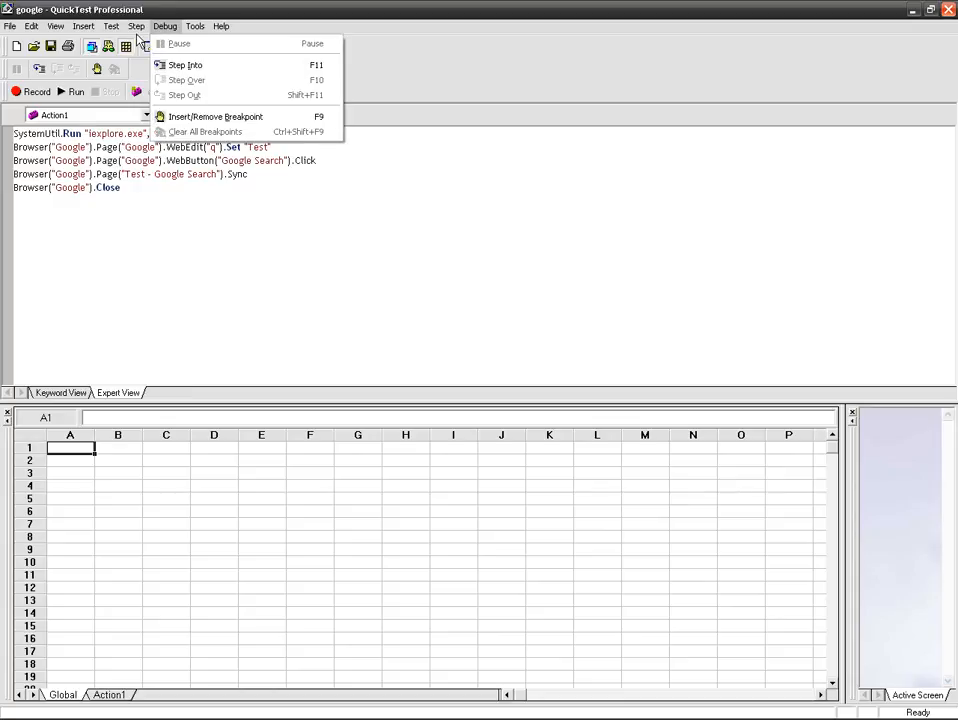
click(111, 26)
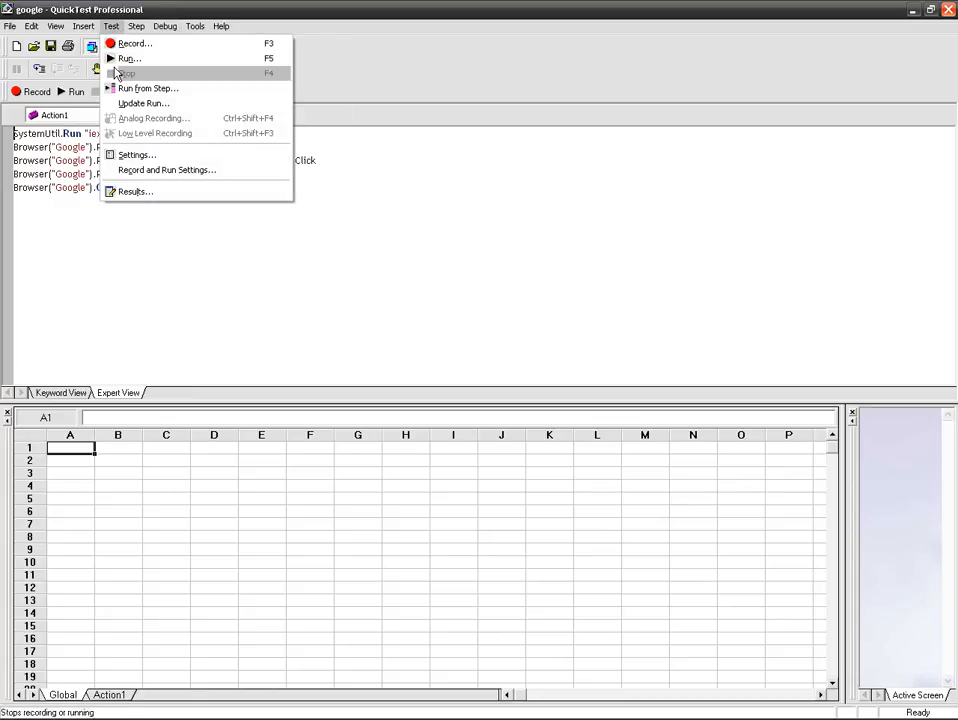
click(137, 154)
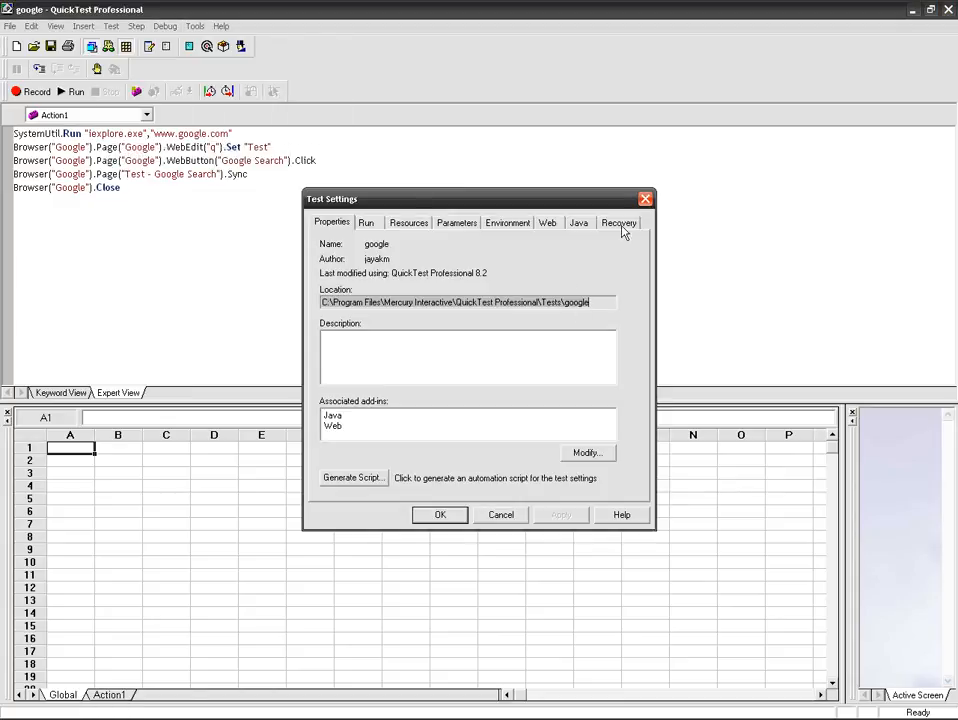
Add Recovery_scenari_demo.qrs from the QTP configuration file folder to the google test's recovery scenarios
click(618, 222)
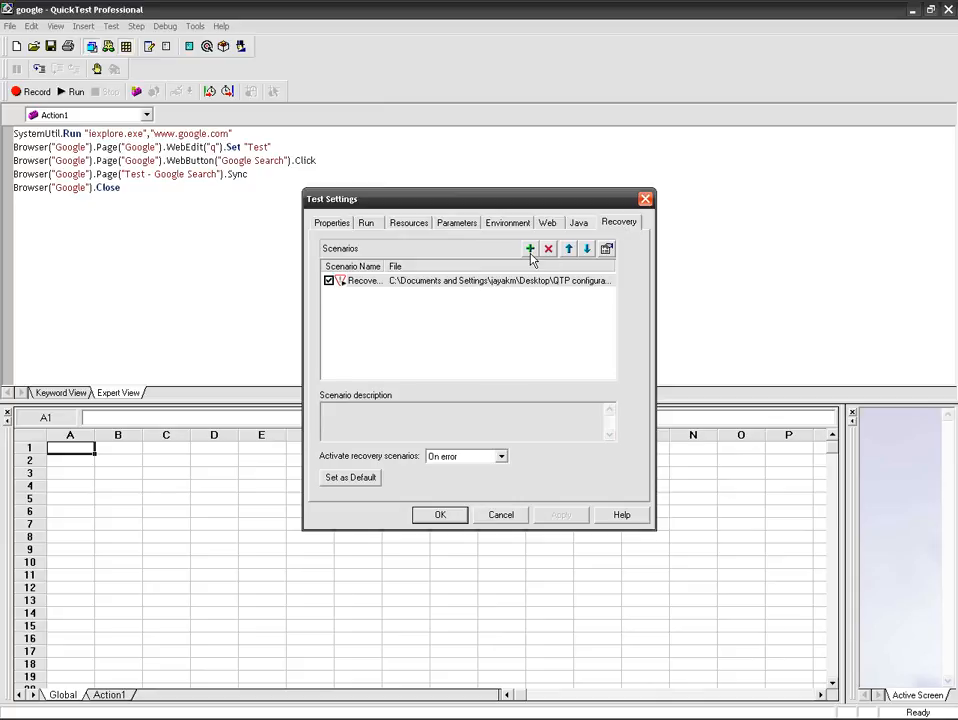
click(530, 248)
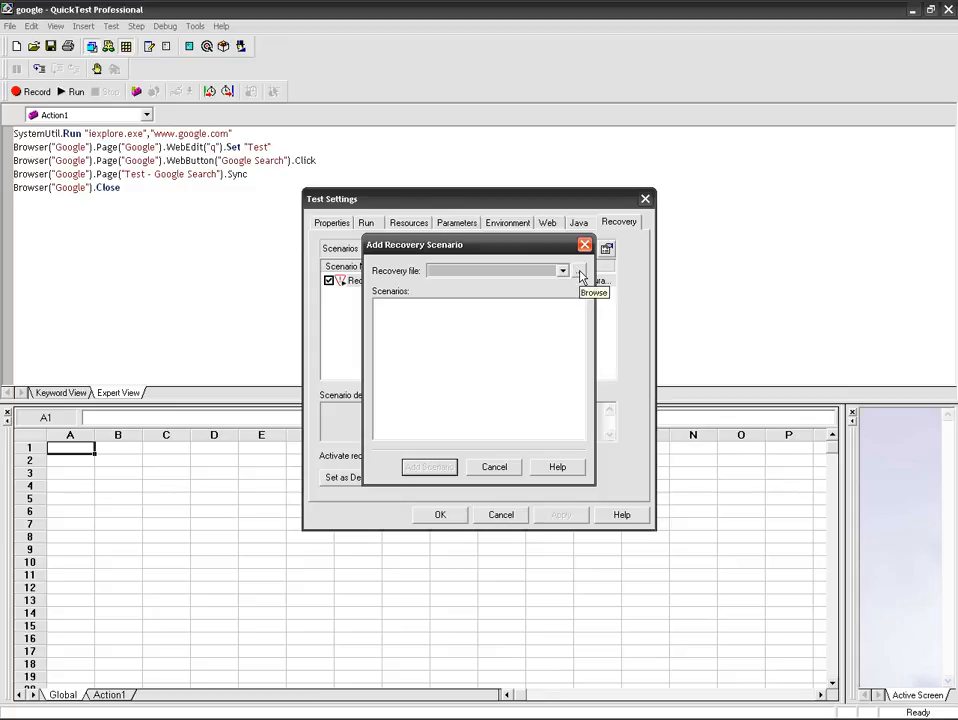
click(580, 275)
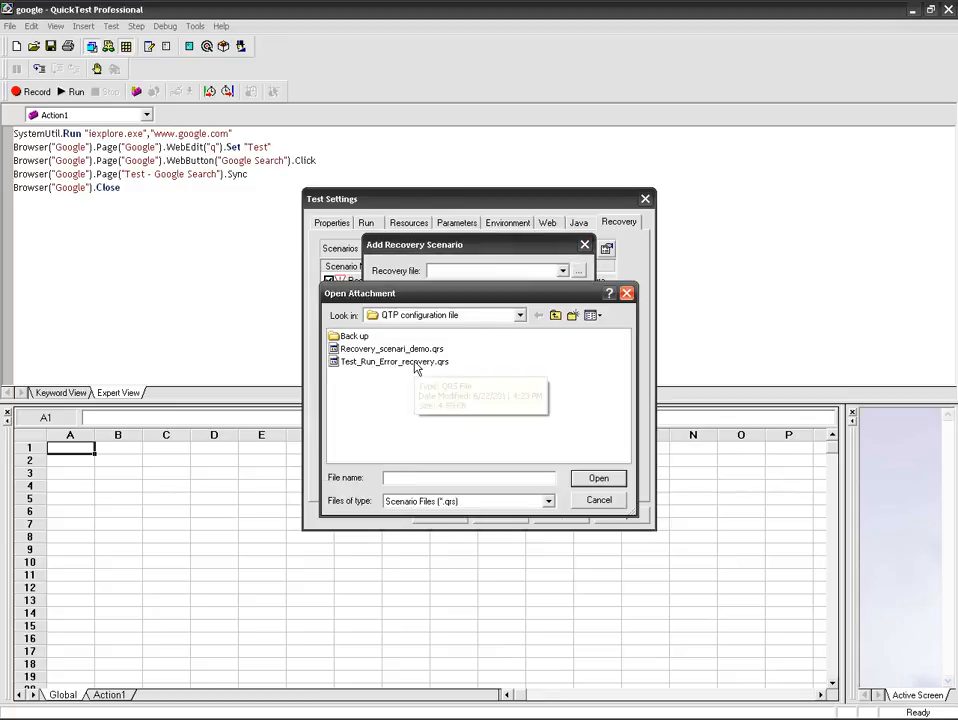
click(391, 348)
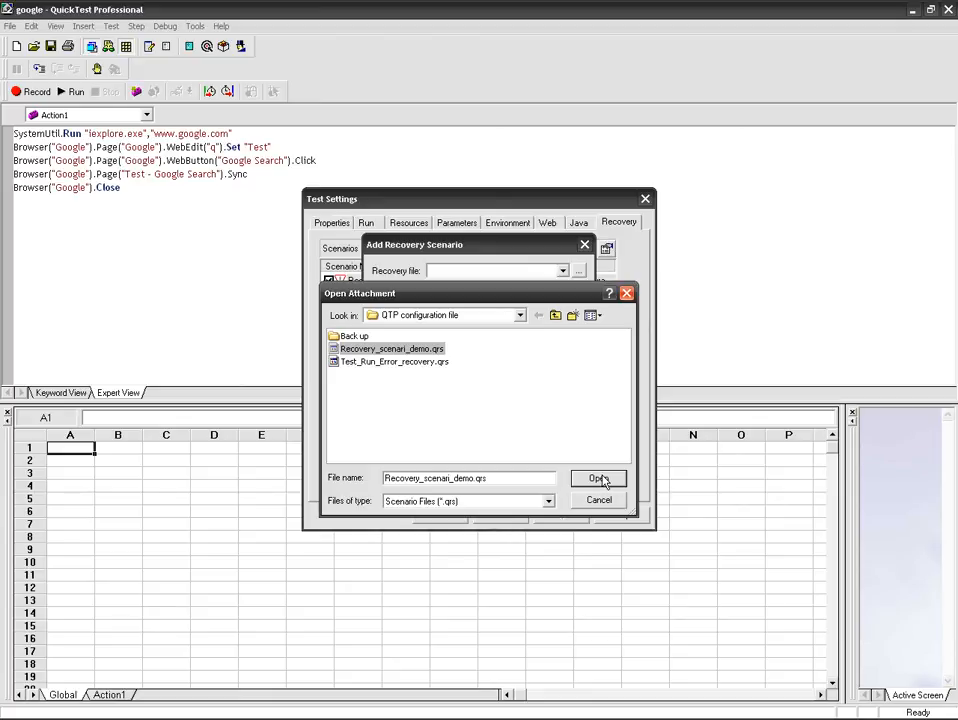
click(598, 478)
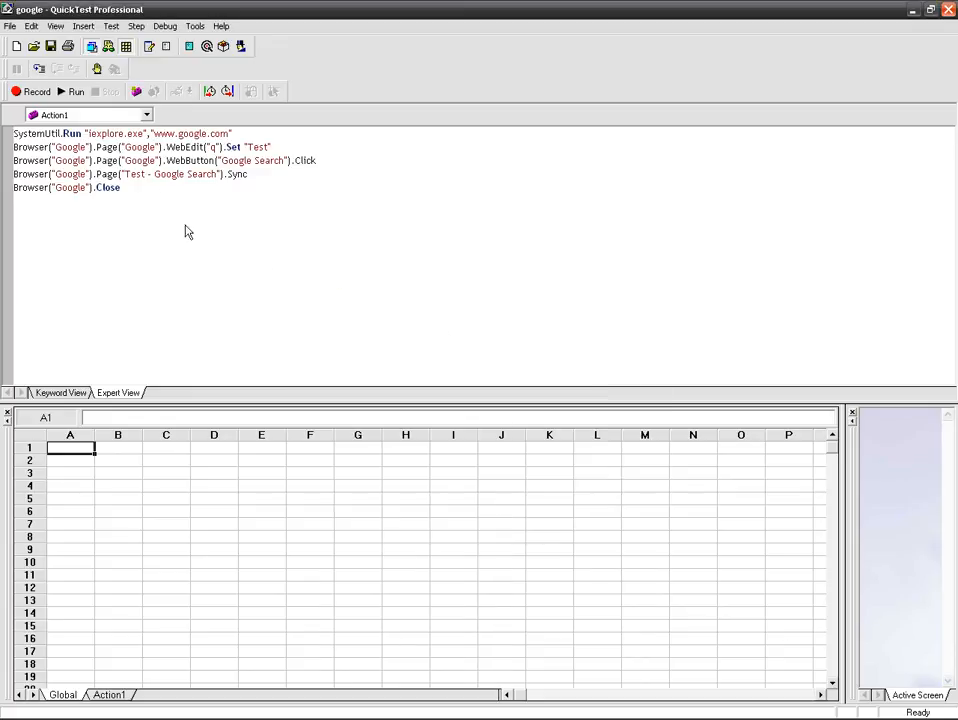
mouse_move(323, 88)
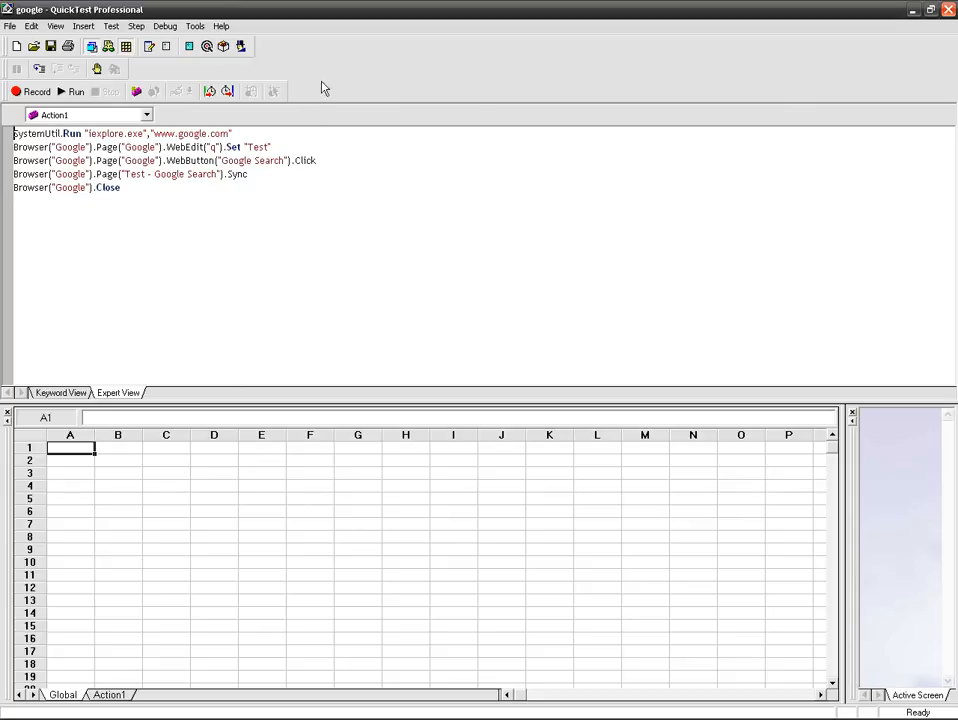
mouse_move(566, 136)
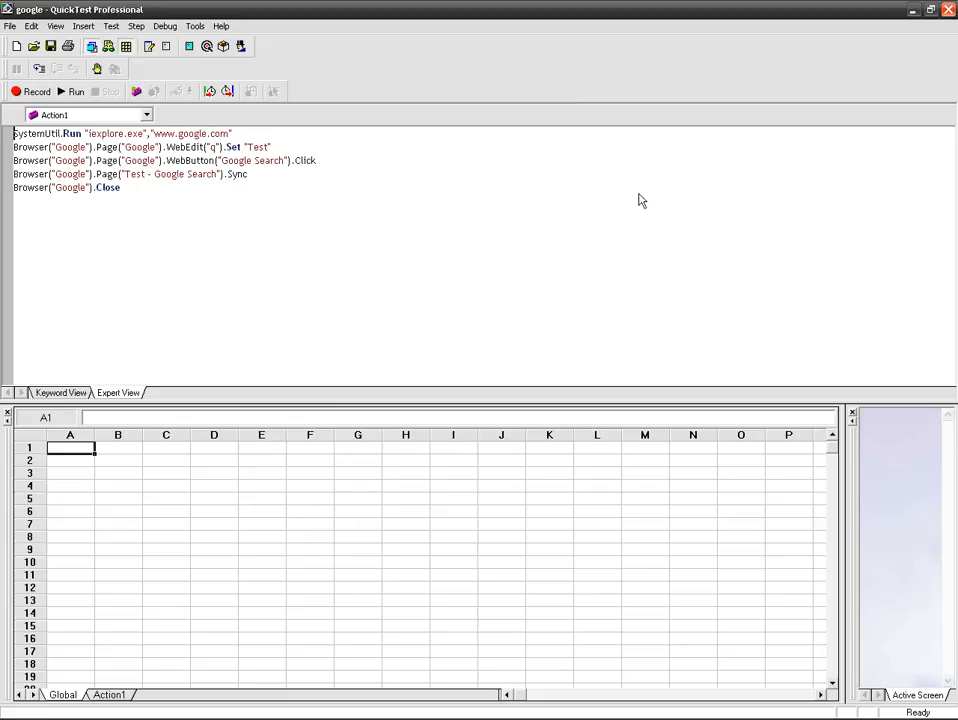
mouse_move(607, 278)
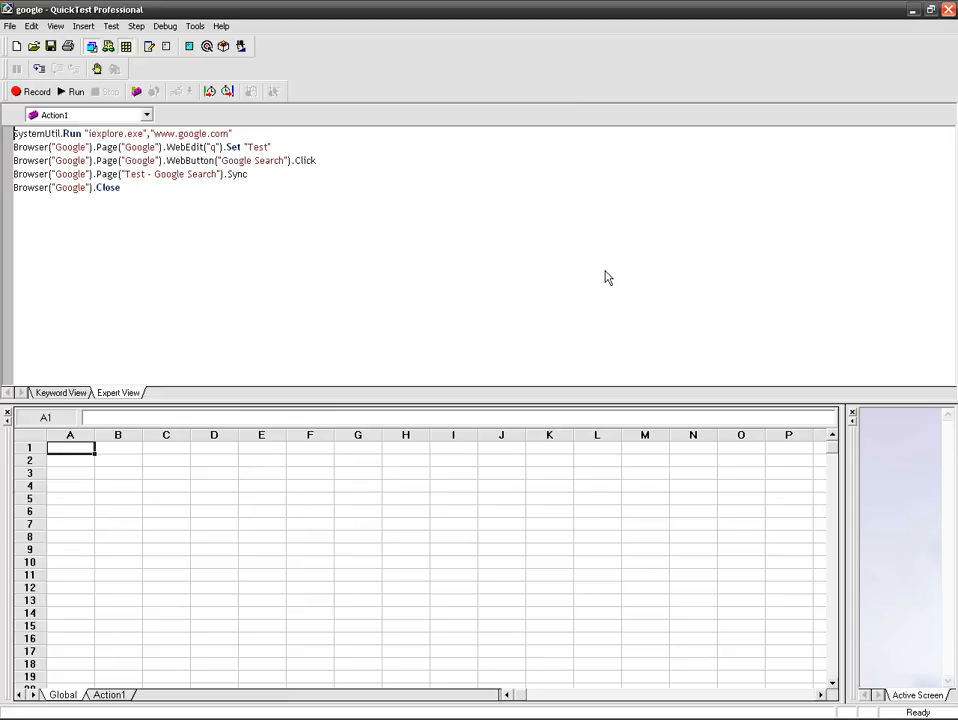